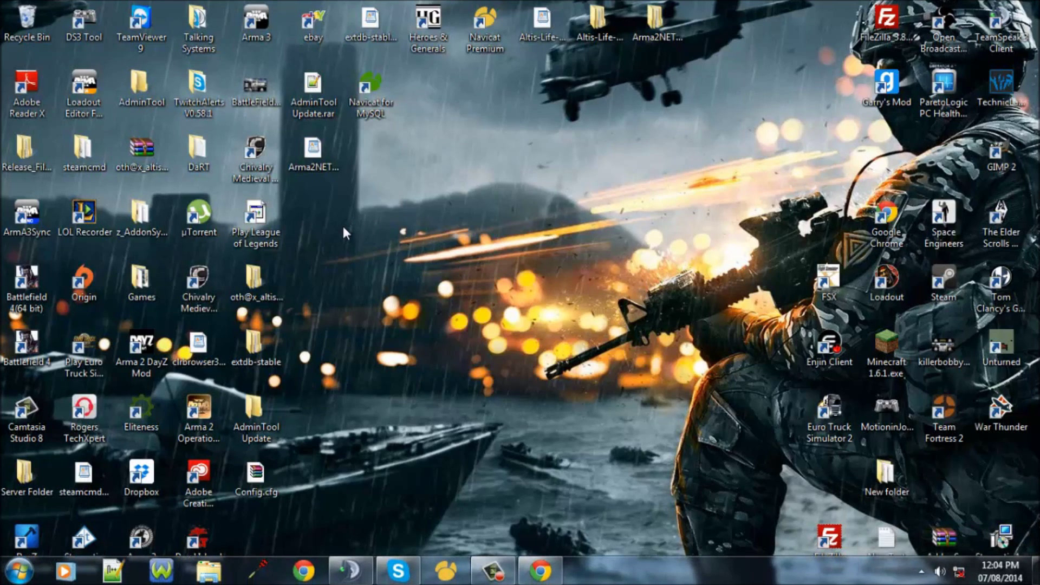
Leave the Index of /life download listing in Chrome and return to the desktop
click(255, 154)
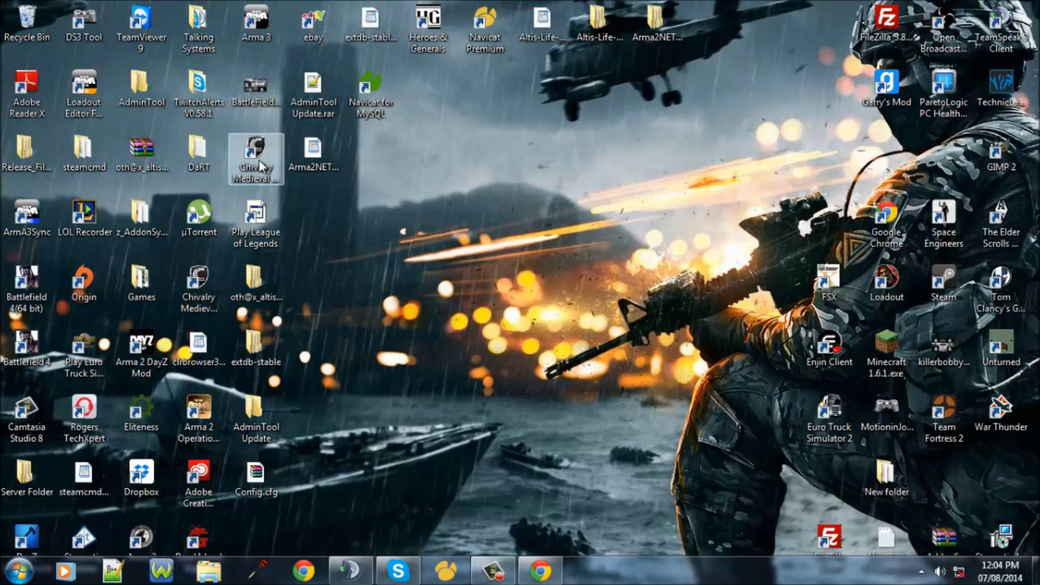
mouse_move(347, 247)
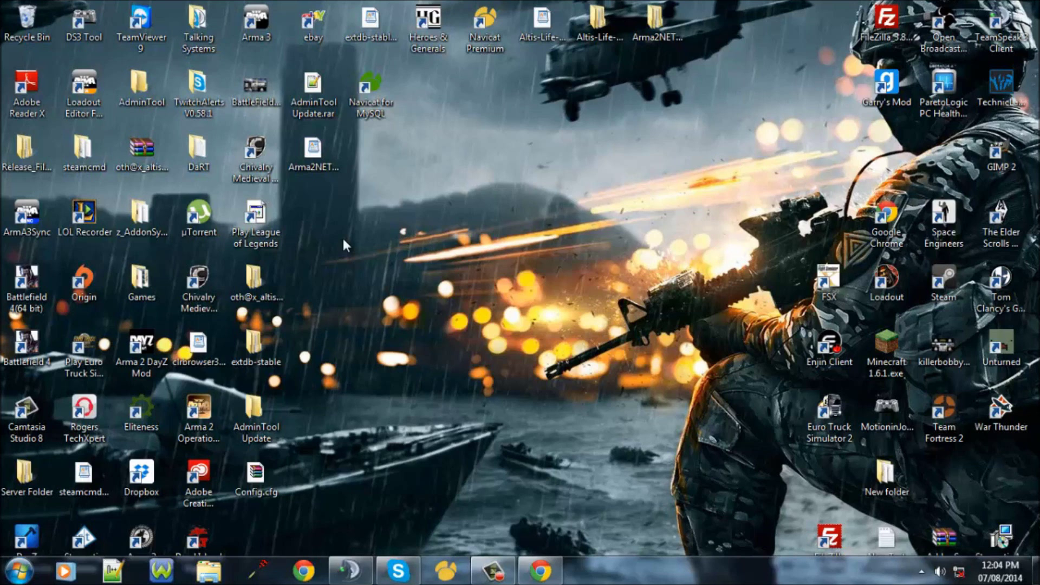
mouse_move(404, 366)
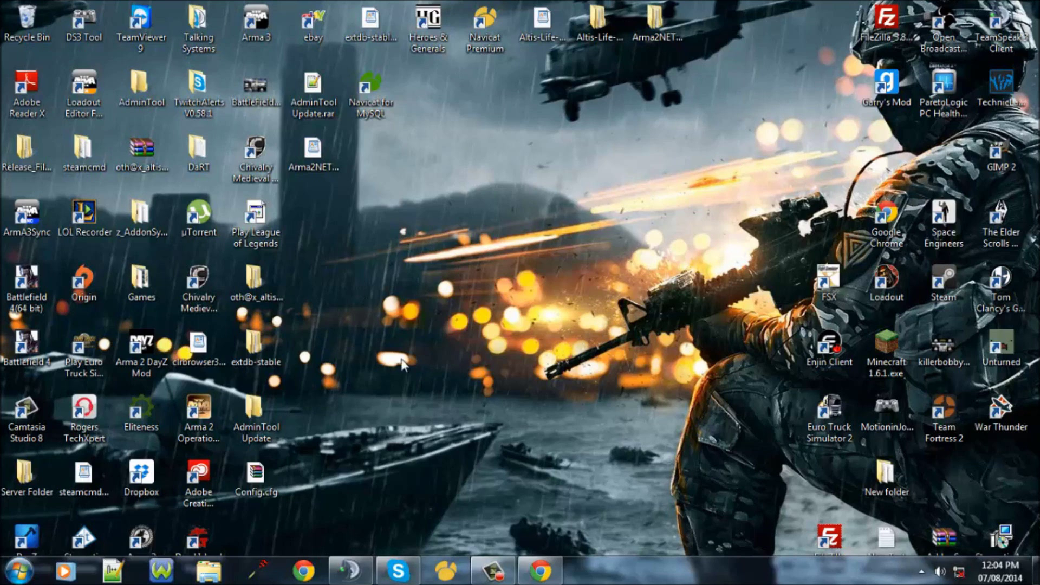
mouse_move(480, 385)
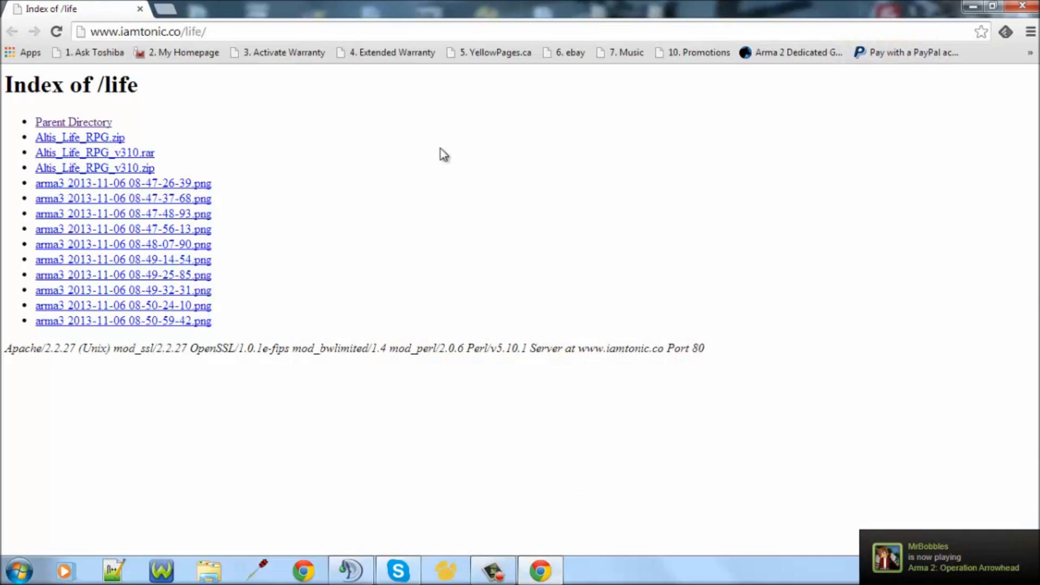
click(141, 31)
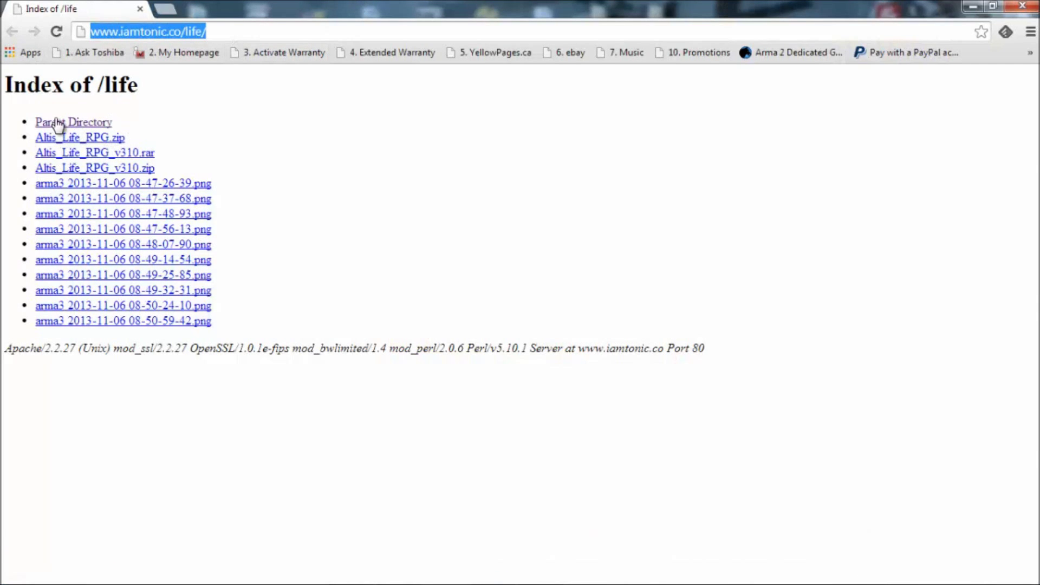
mouse_move(128, 143)
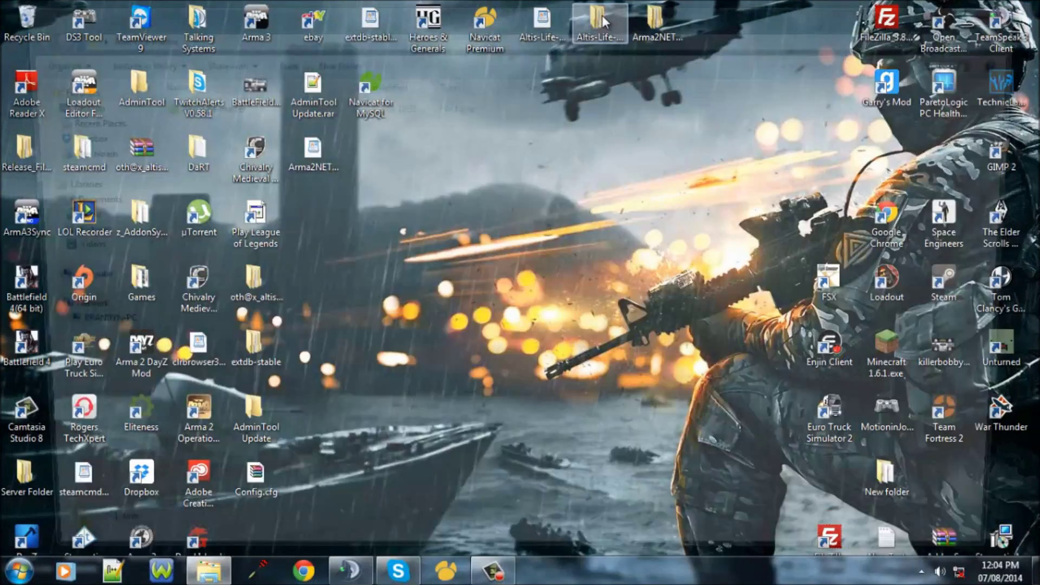
Look into Altis-Life-master, then enter the Altis_Life.Altis mission folder and its textures subfolder
double_click(596, 17)
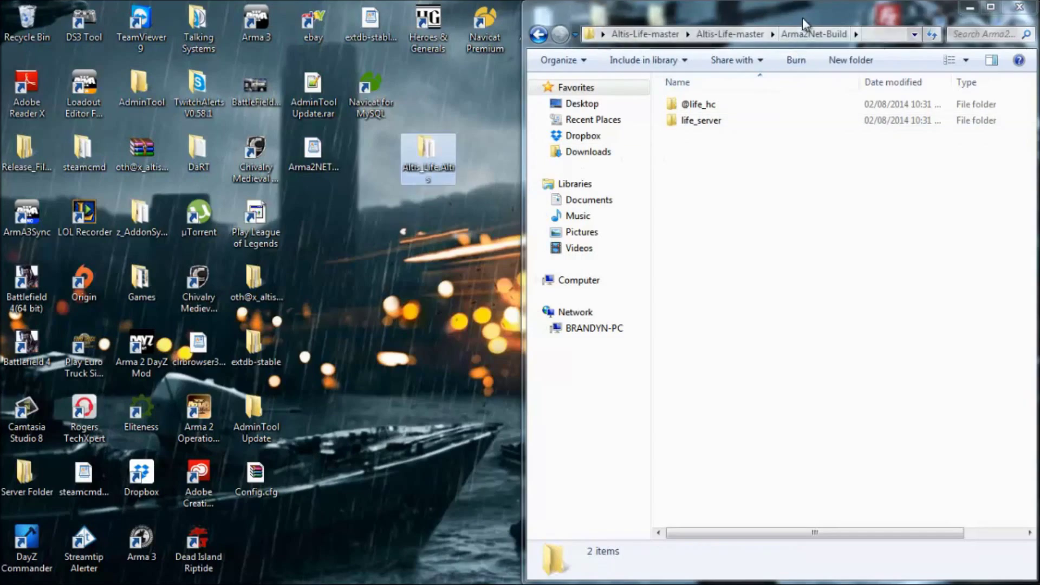
click(1010, 9)
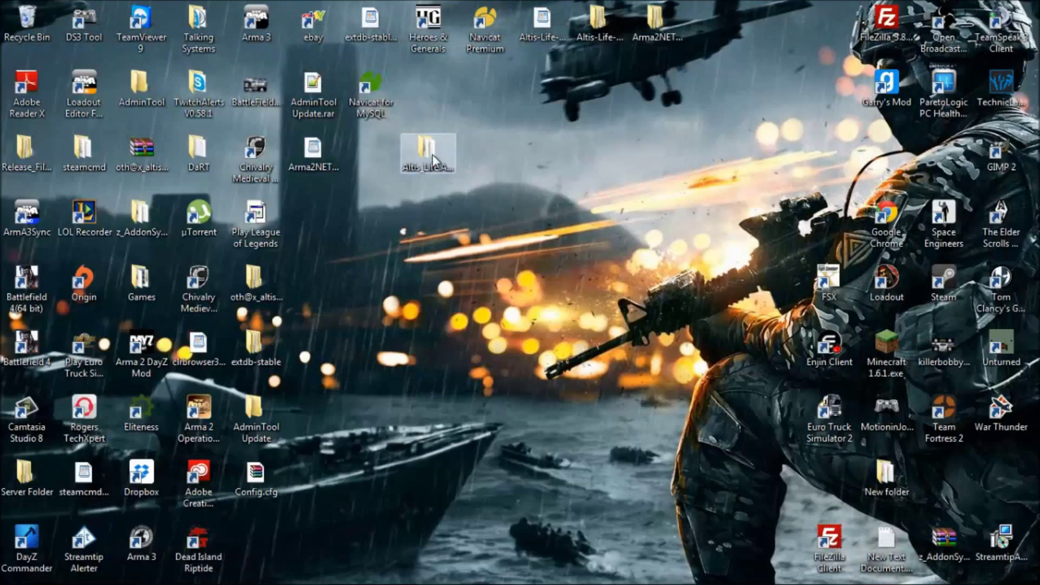
double_click(428, 148)
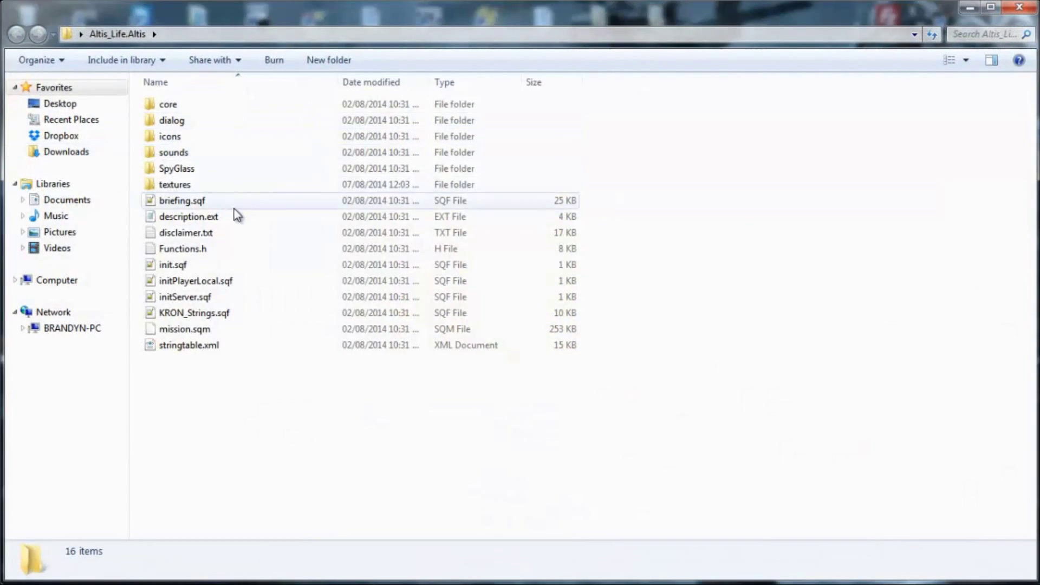
double_click(175, 184)
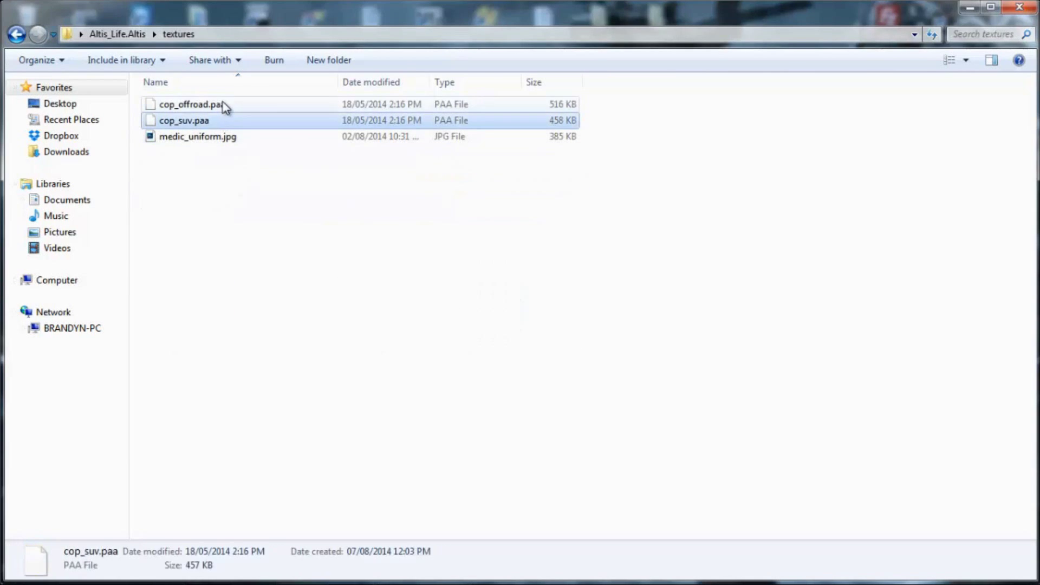
Check cop_offroad.paa and cop_suv.paa in textures sorted by Name, then go back to Altis_Life.Altis
click(191, 104)
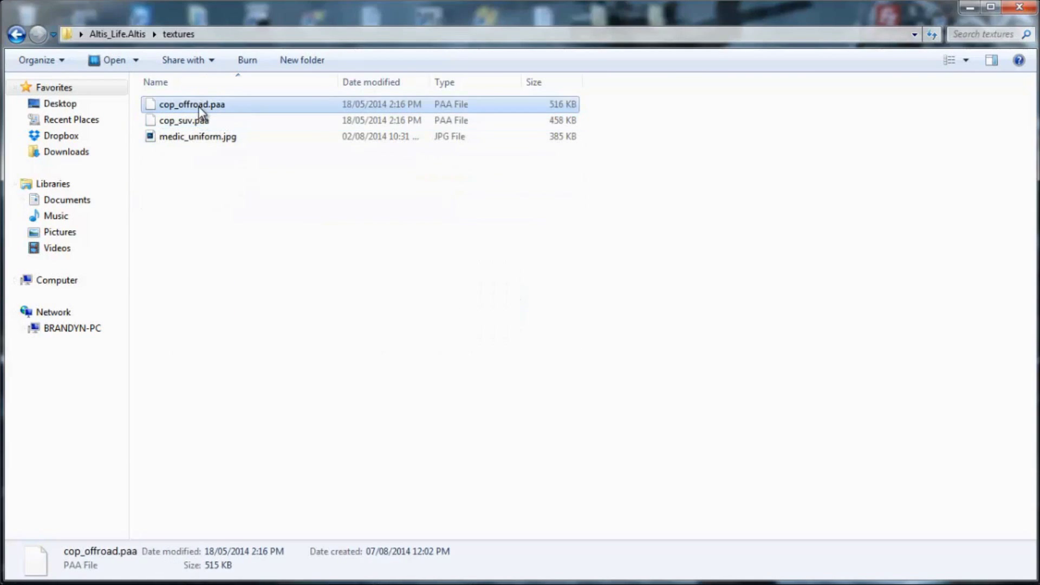
click(156, 82)
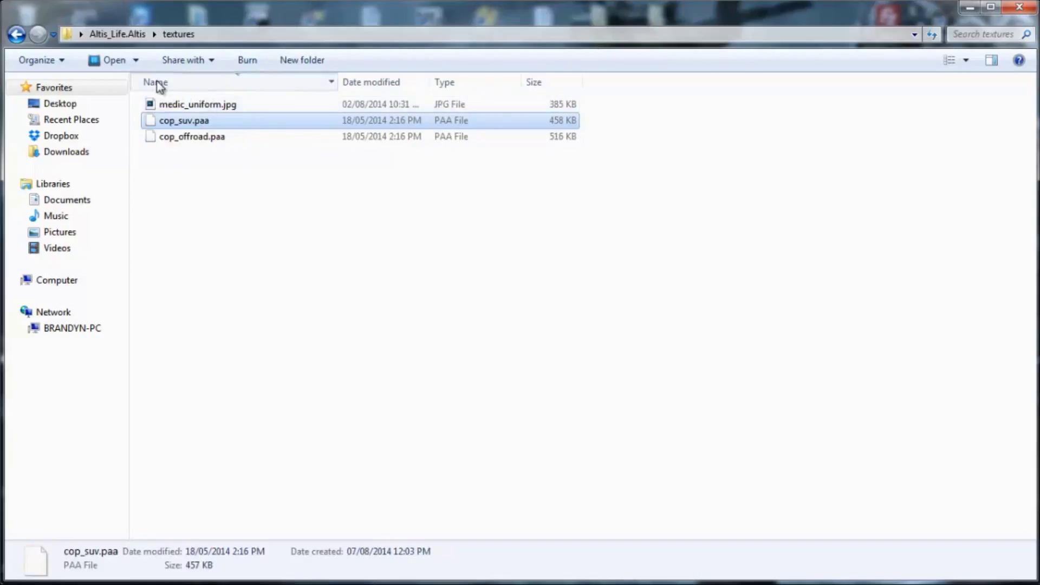
click(153, 83)
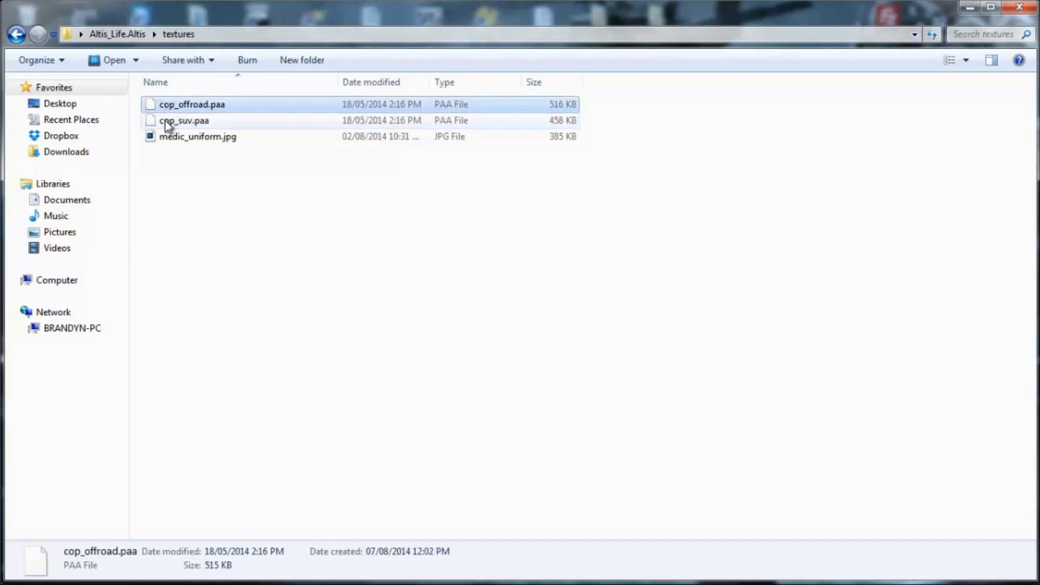
click(185, 120)
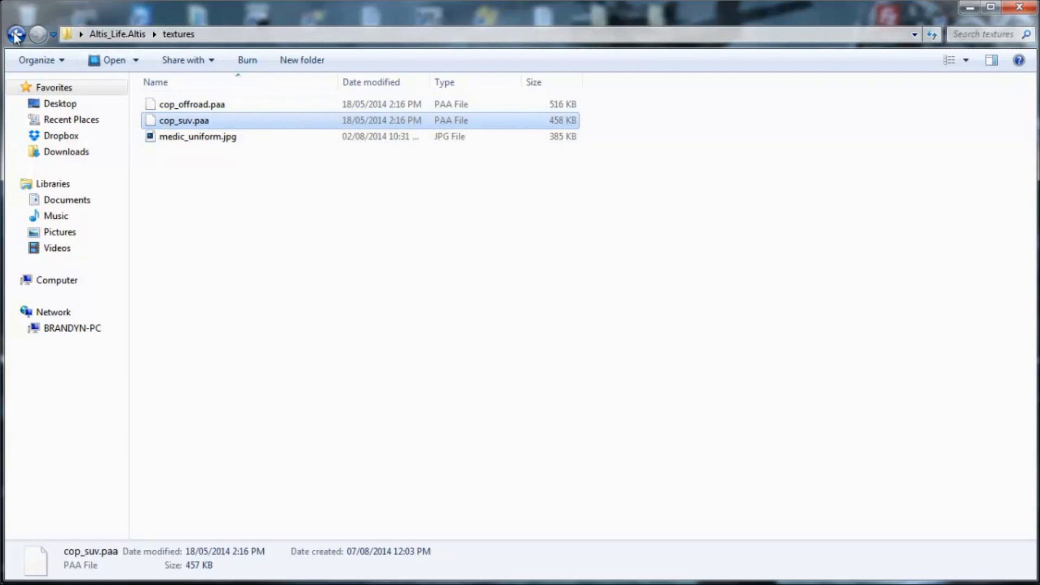
click(15, 34)
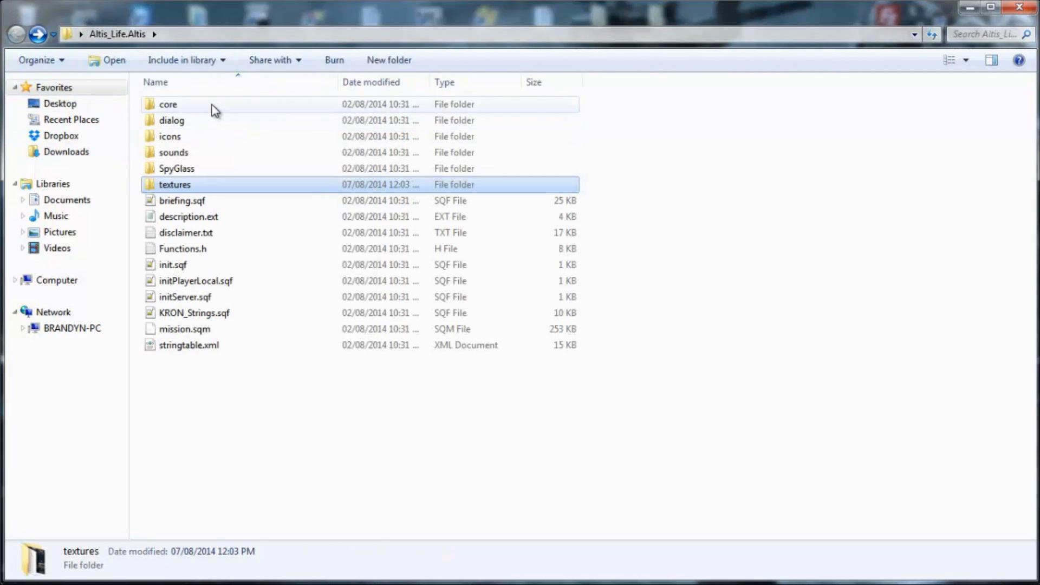
Open fn_vehicleColorCfg.sqf from core\config in Notepad++
double_click(168, 104)
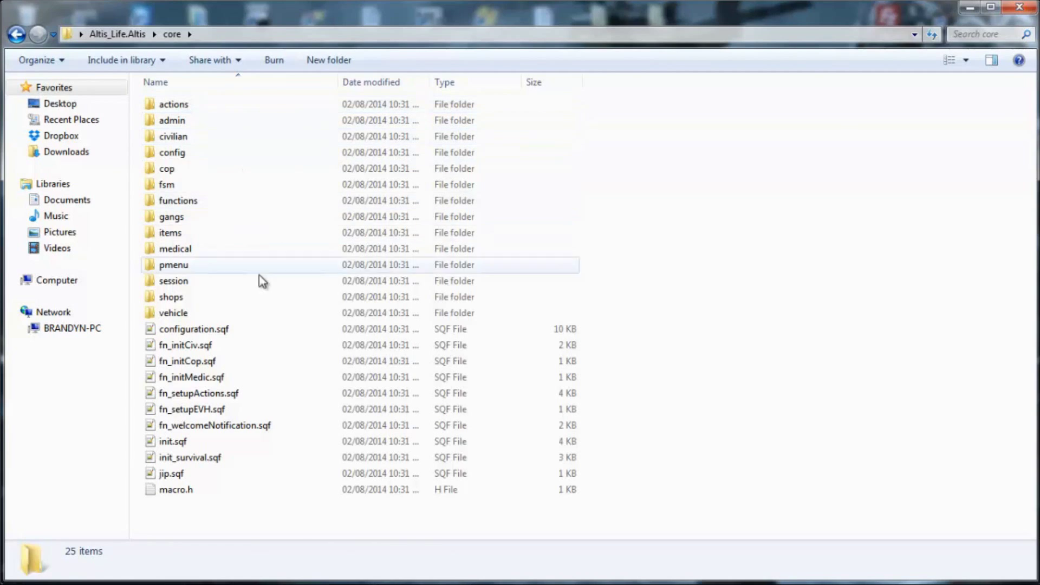
double_click(171, 151)
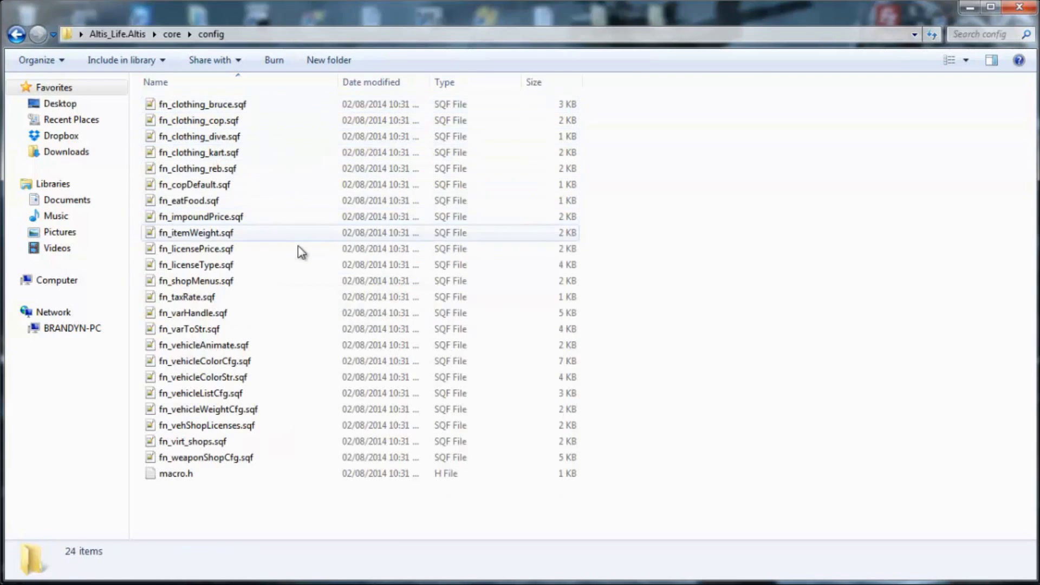
mouse_move(282, 283)
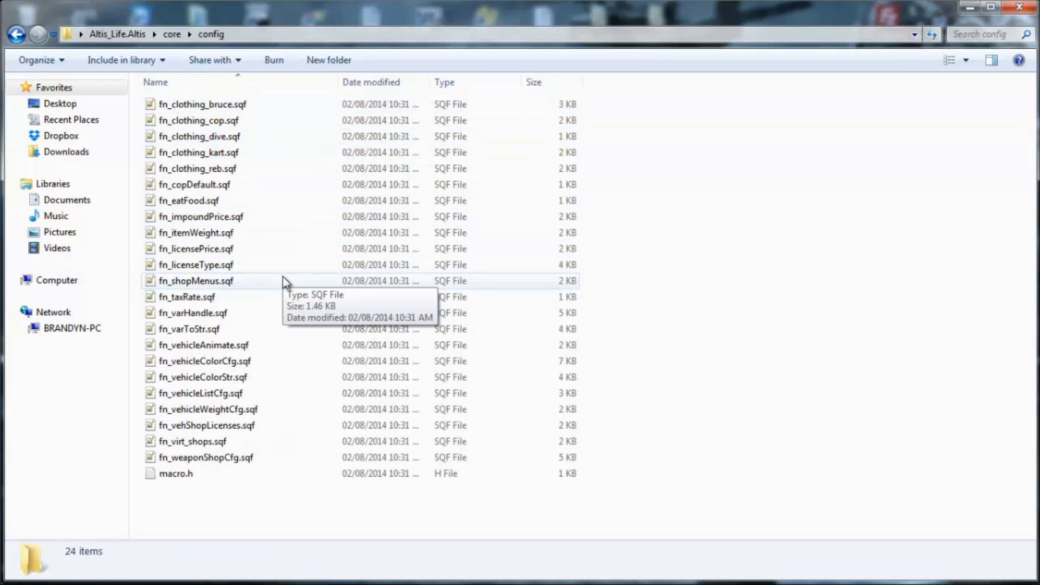
mouse_move(127, 359)
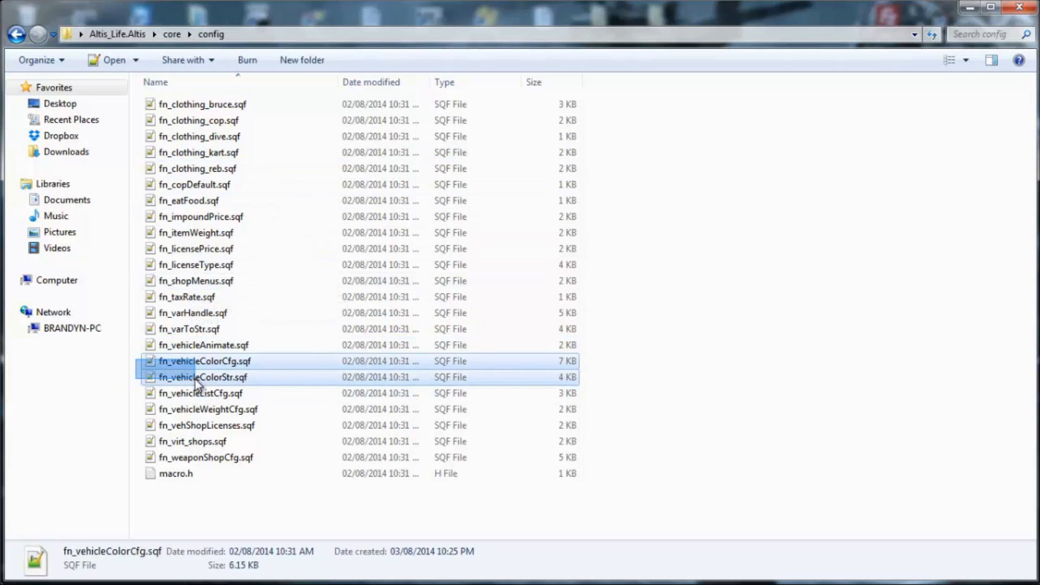
click(200, 362)
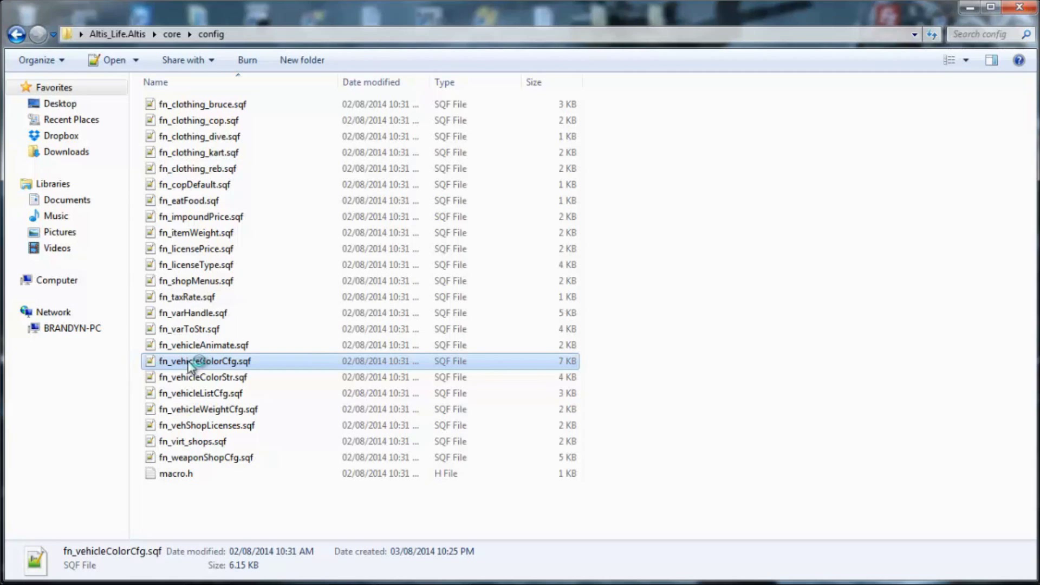
double_click(194, 362)
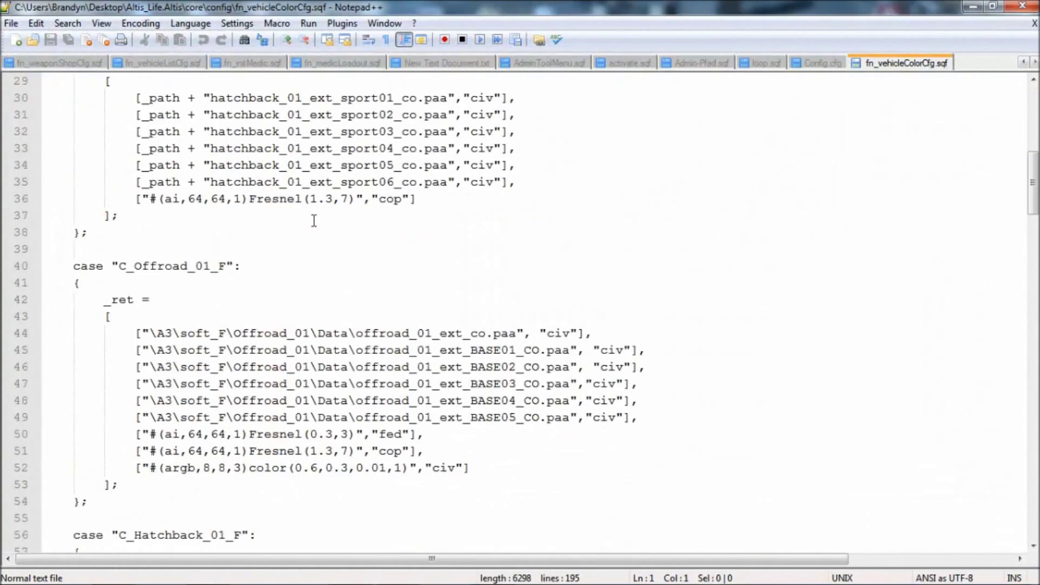
Bring the C_Offroad_01_F texture list into view beside Explorer, which goes back up to core
scroll(down, 3)
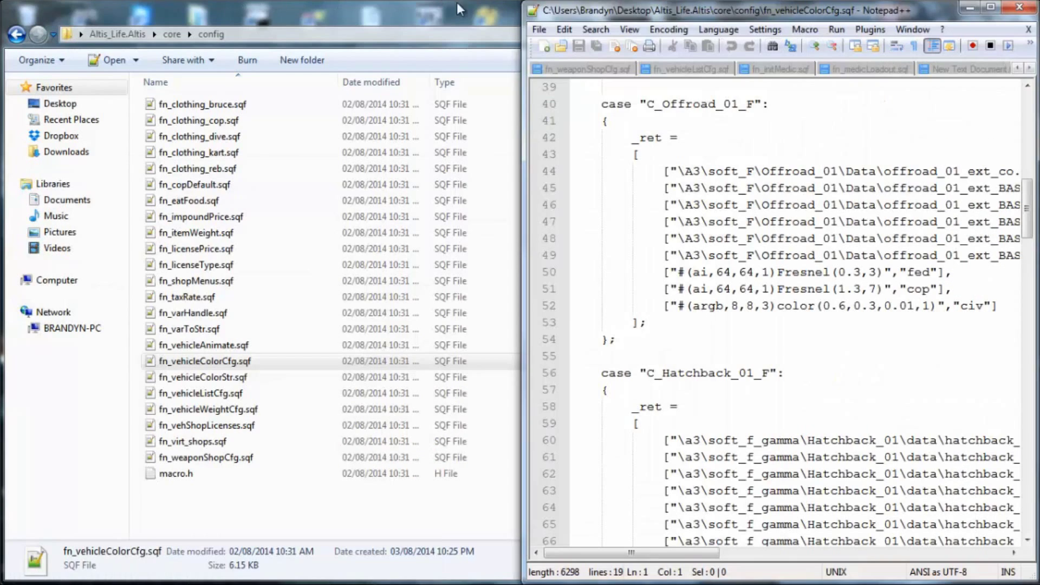
mouse_move(941, 11)
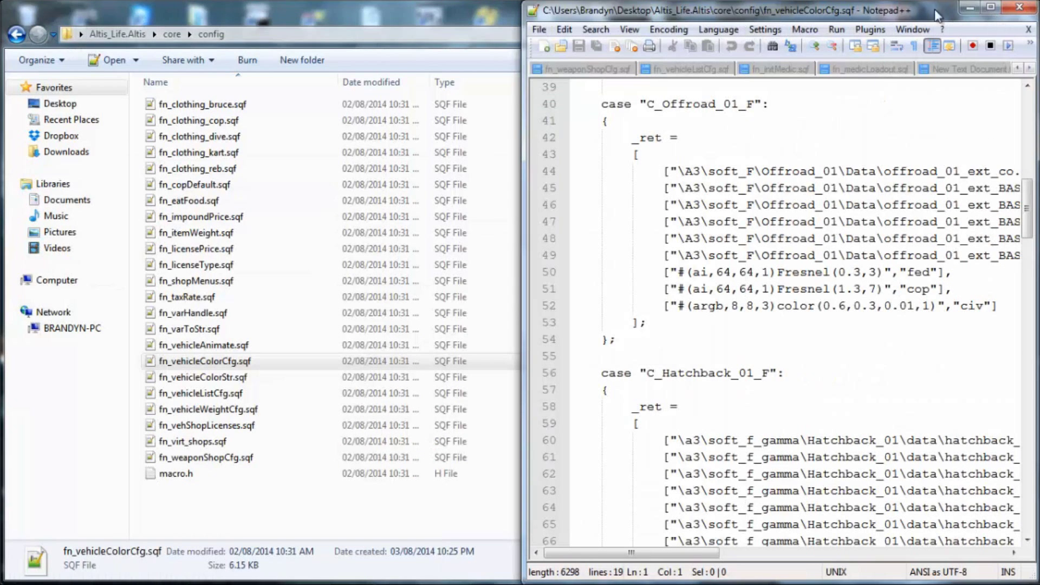
click(14, 35)
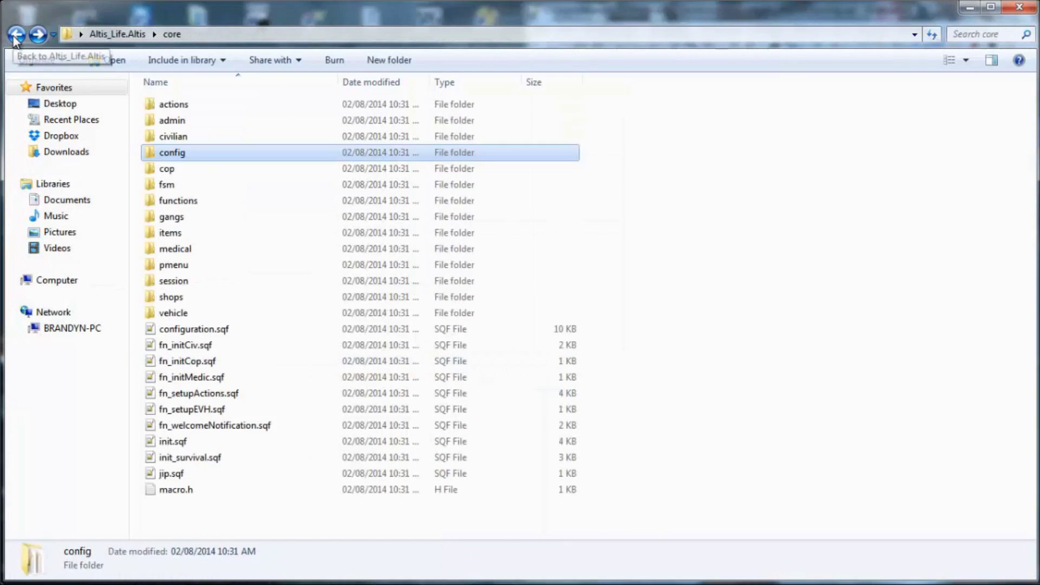
Start a new C_Offroad_01_F entry with the texture path ["textures\cop_offroad.paa
click(15, 34)
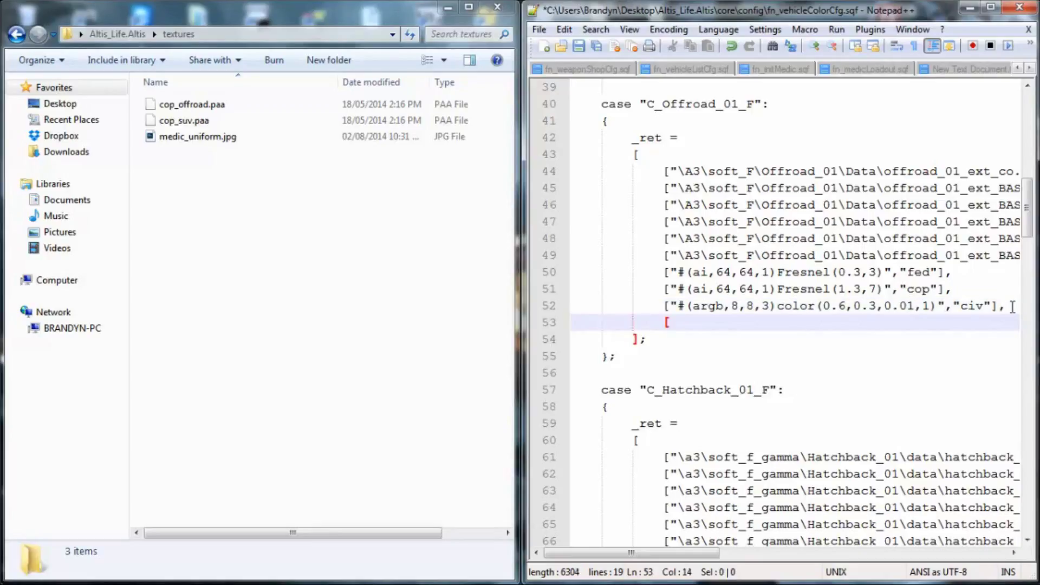
text([")
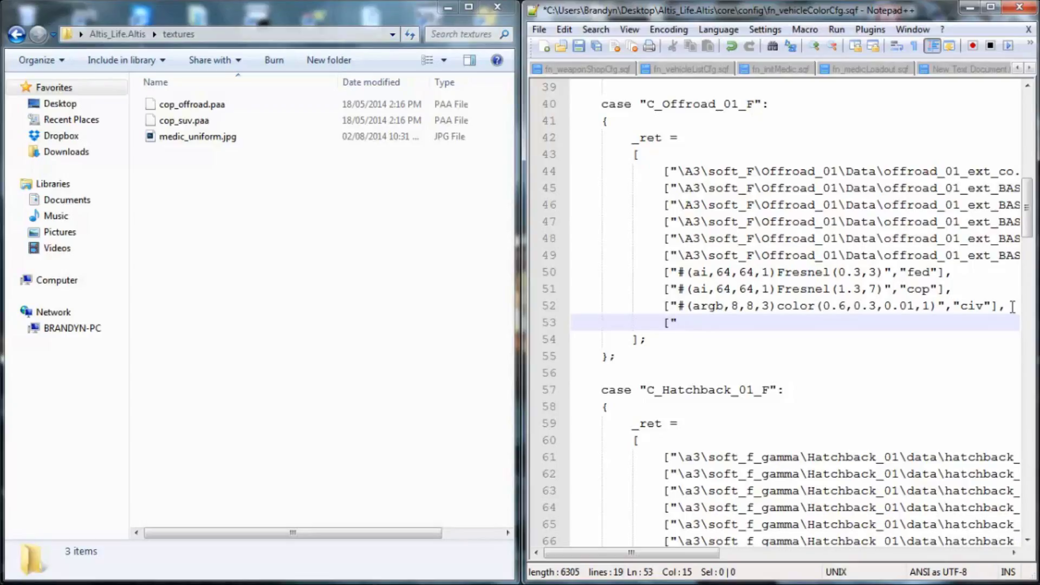
text(textures)
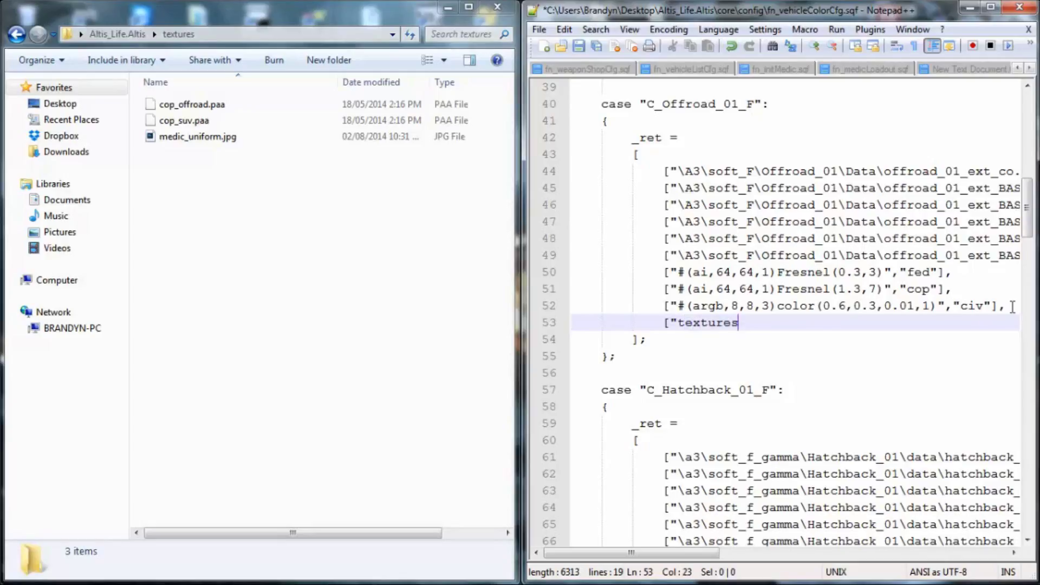
text(\)
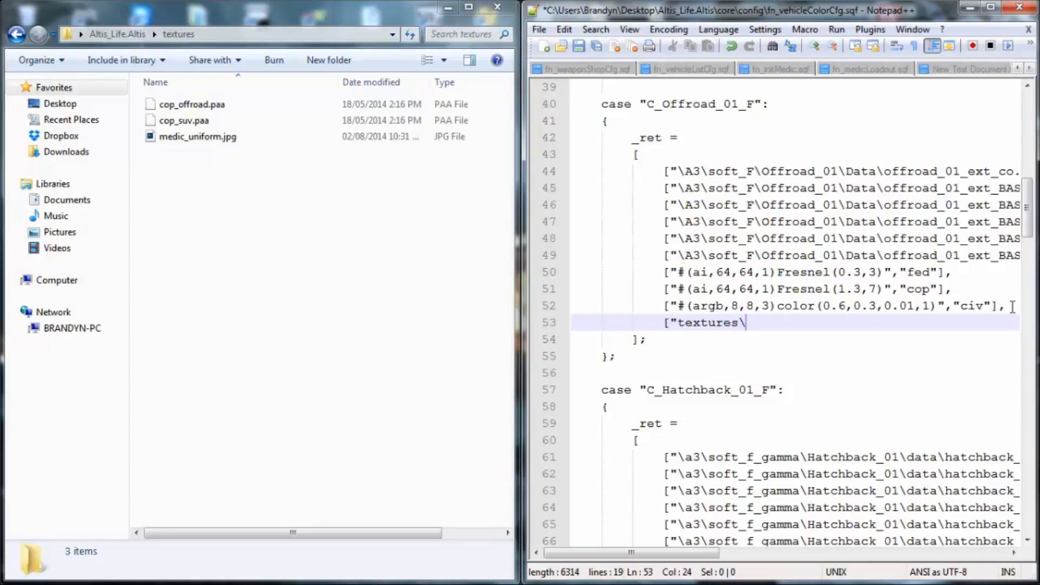
text(cop_)
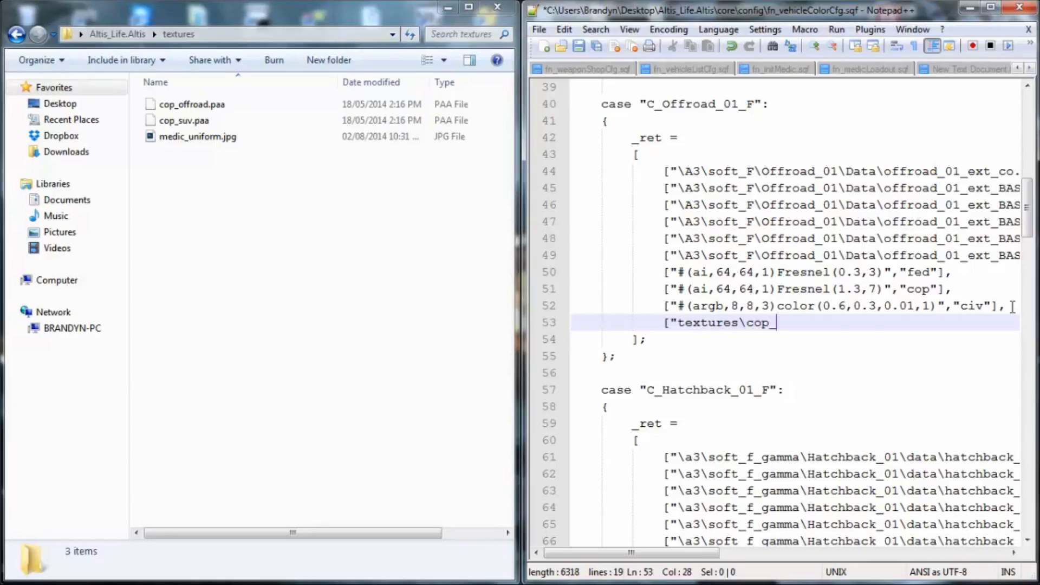
text(offroa)
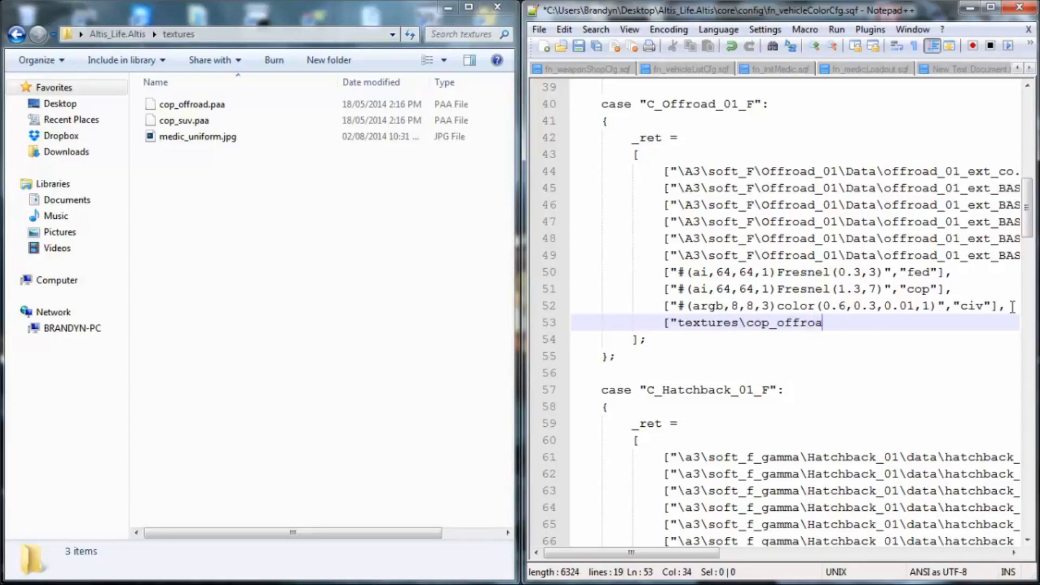
text(d.pa)
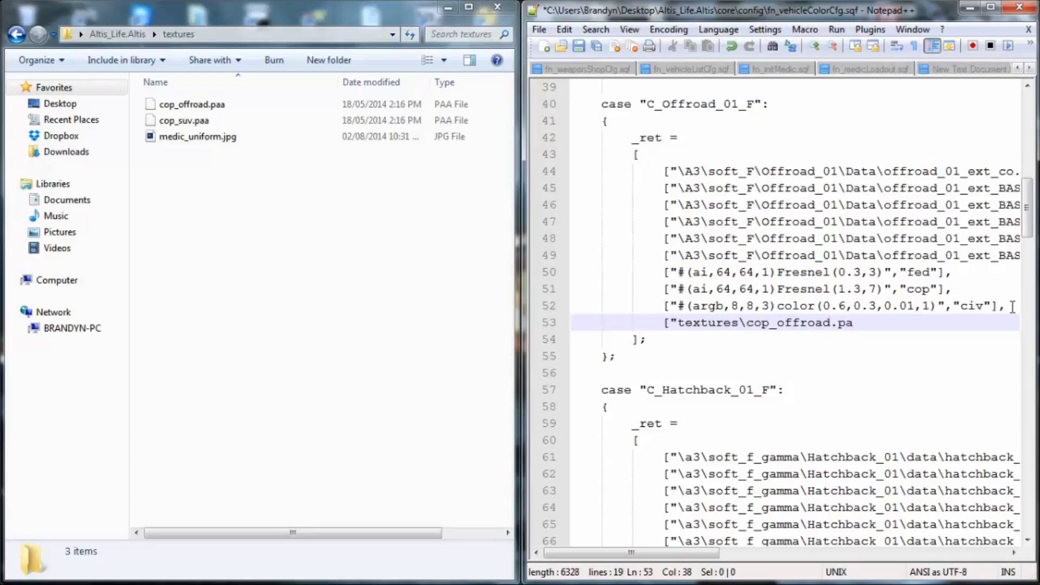
text(a)
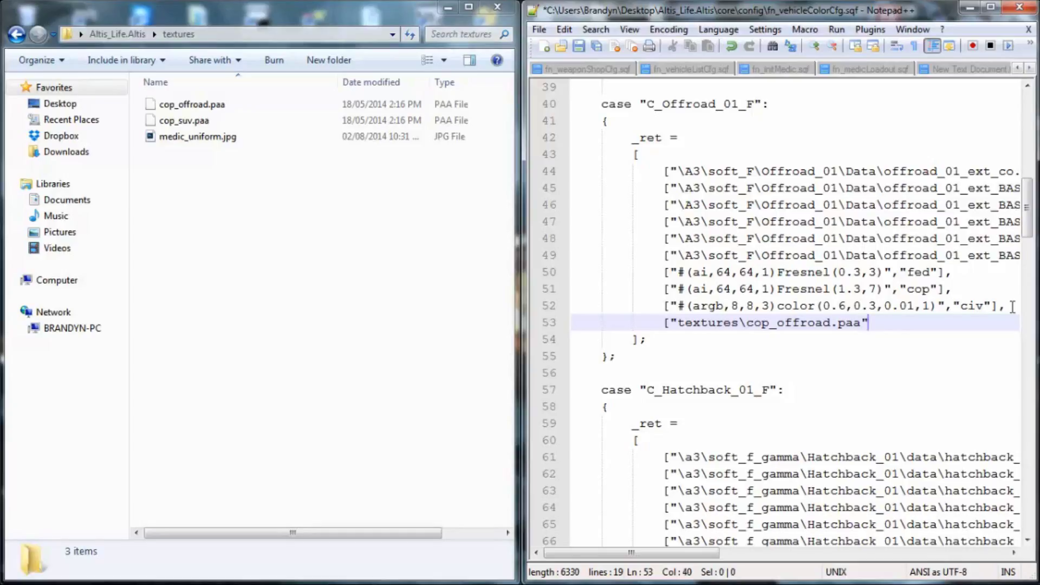
Finish the entry as ["textures\cop_offroad.paa","cop"]
text(,)
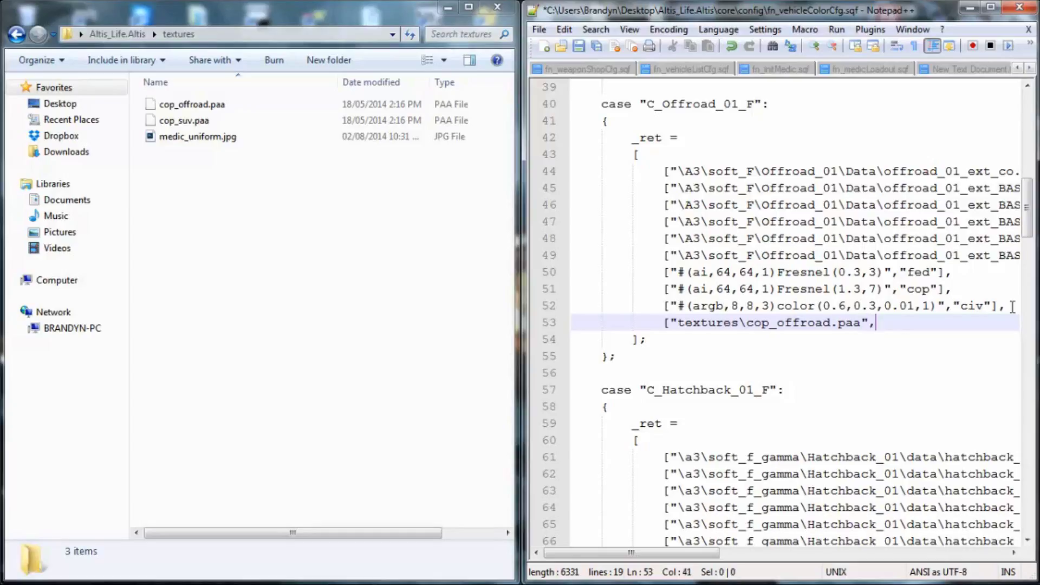
text(")
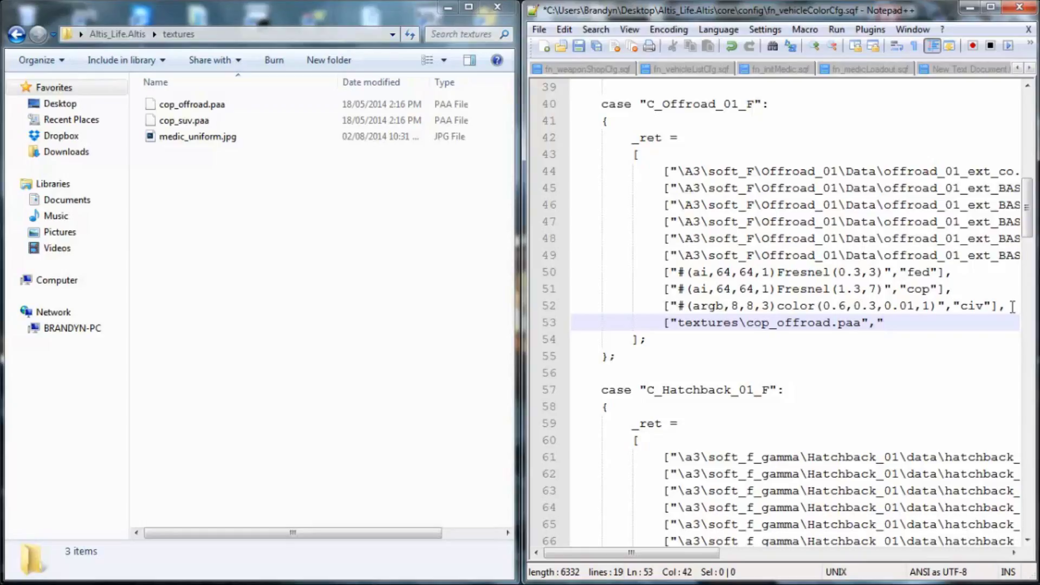
text(cop)
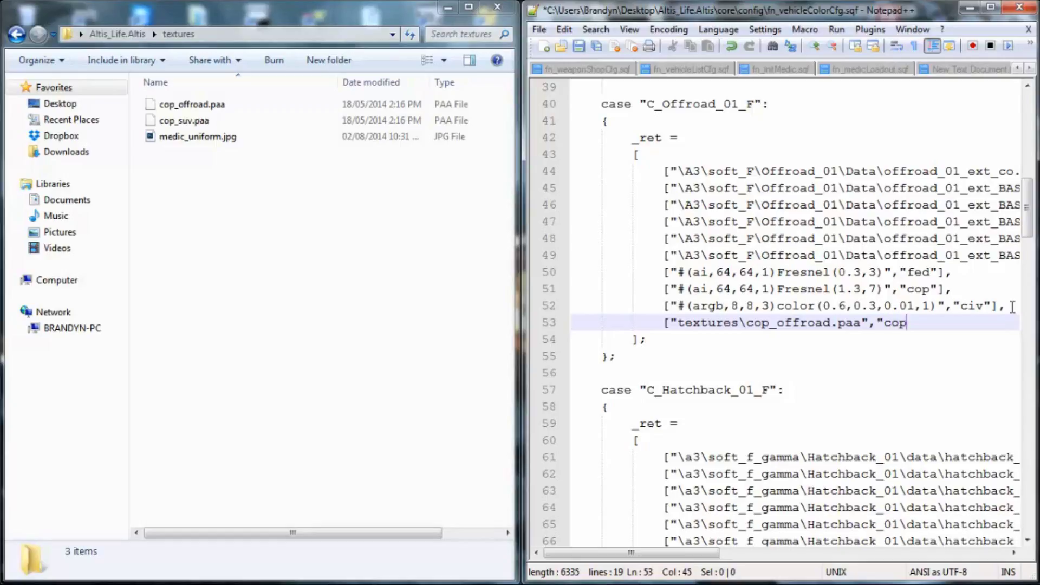
text(")
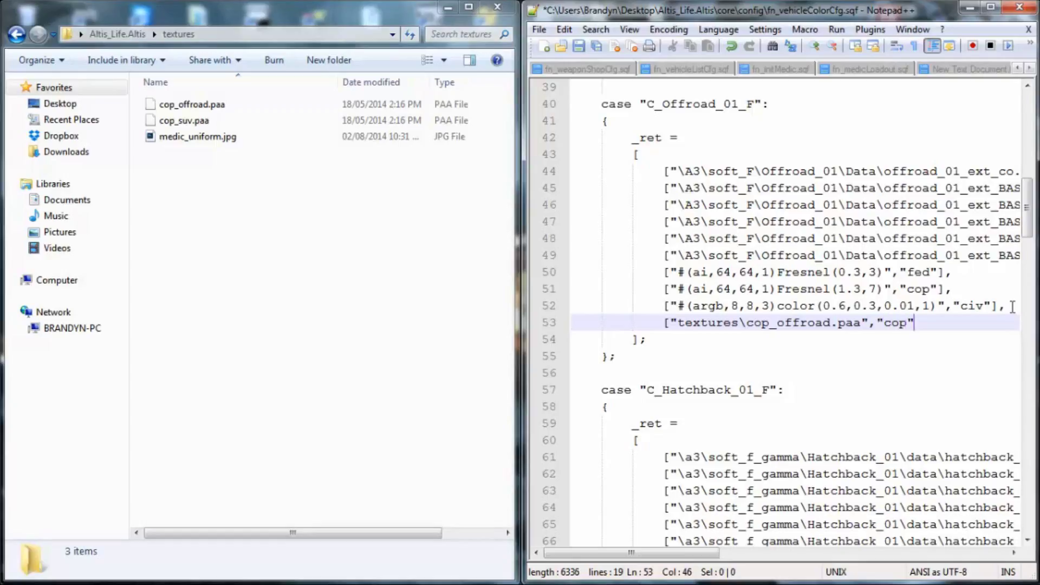
text(])
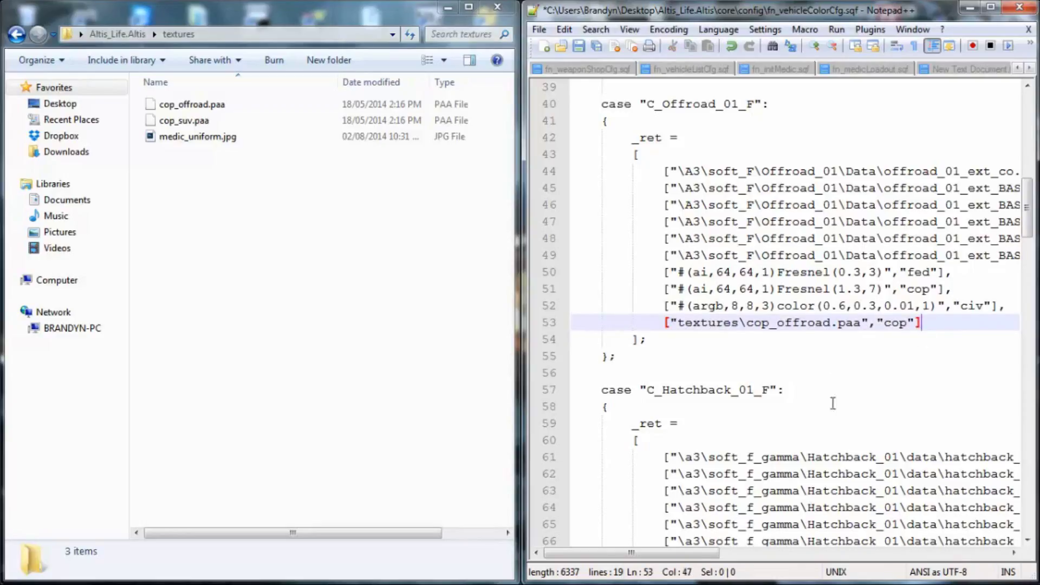
Note cop_suv.paa in Explorer, then move the editor down to the C_SUV_01_F colour list
click(184, 120)
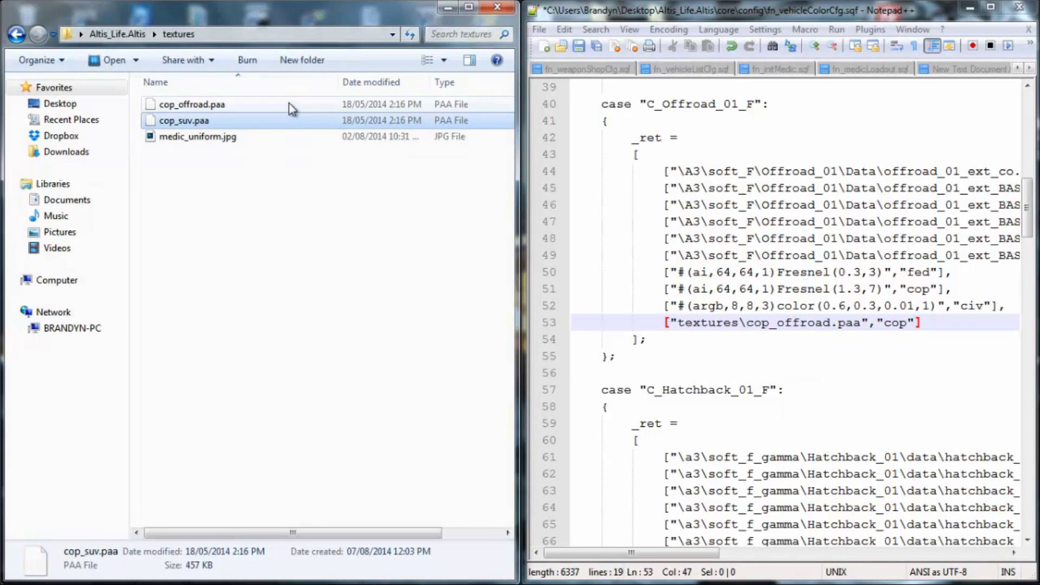
click(155, 83)
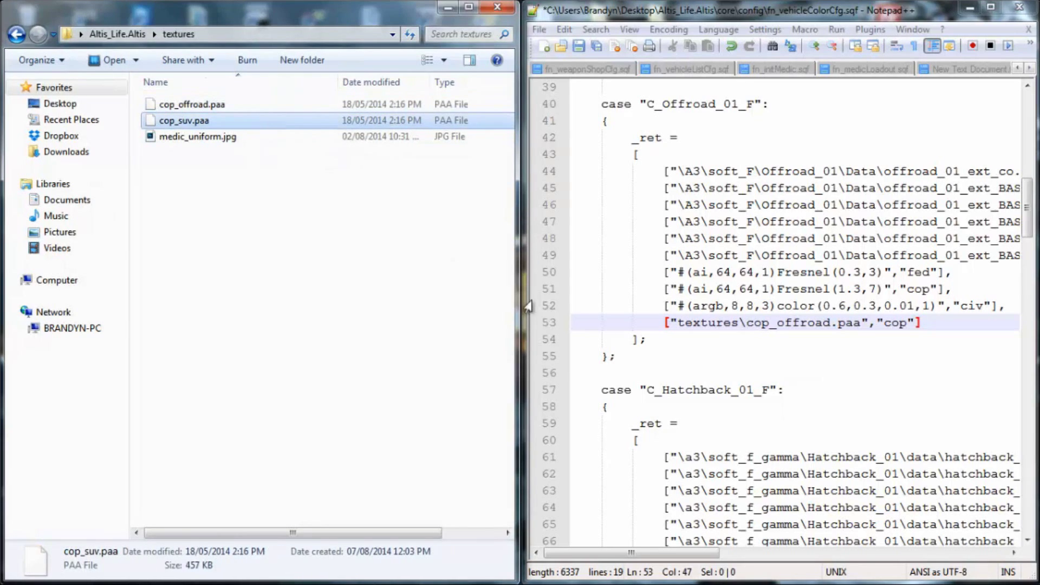
click(682, 323)
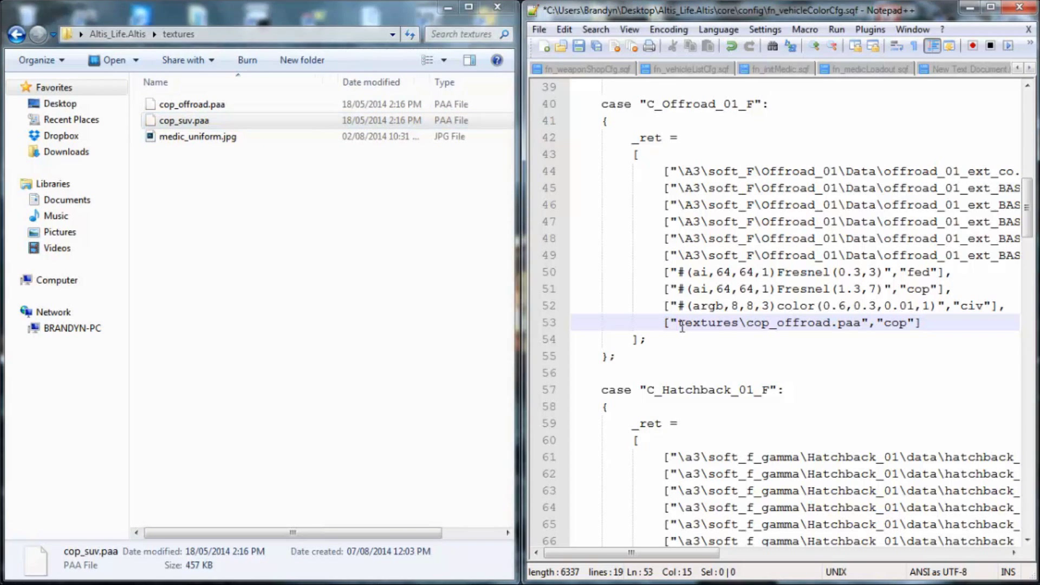
scroll(down, 3)
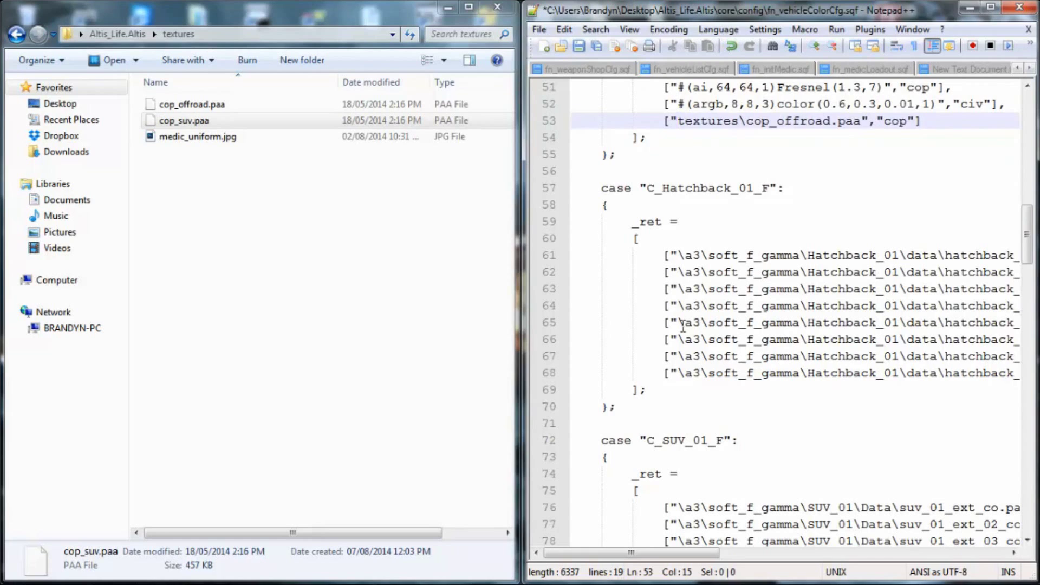
scroll(down, 3)
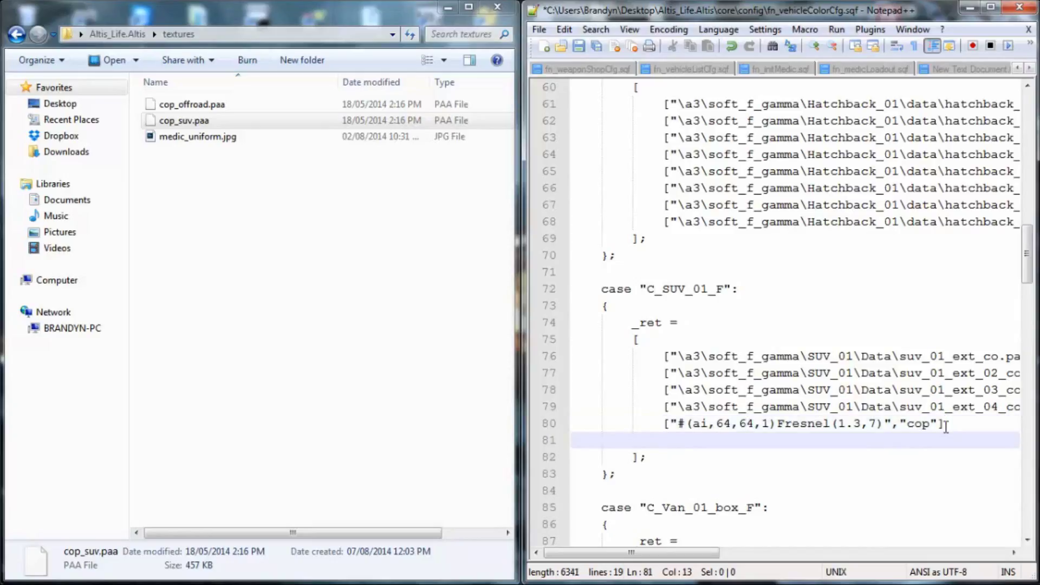
Start a new C_SUV_01_F entry with the texture path [textures\cop_suv.paa
text([)
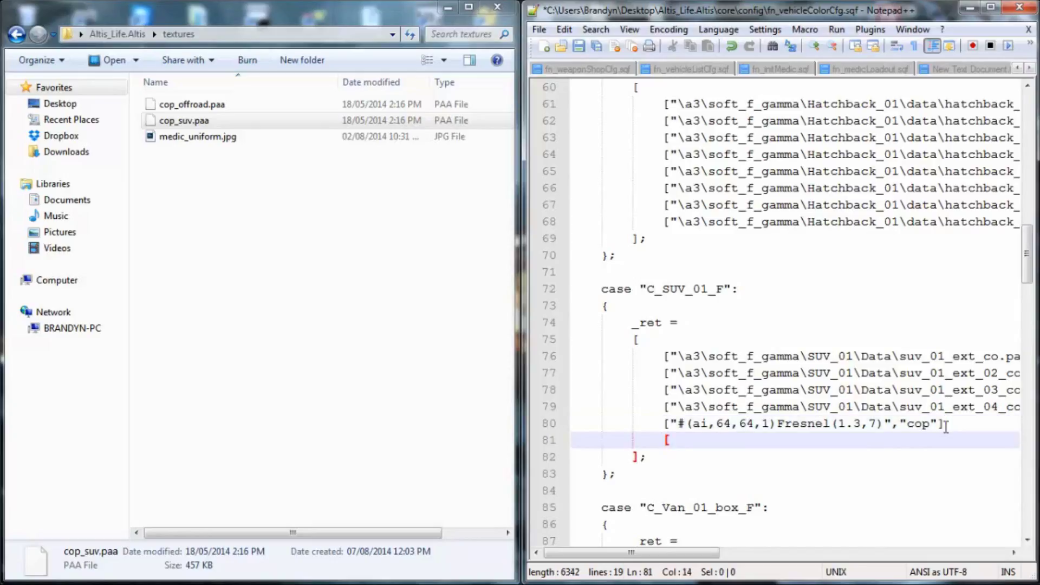
text(textures)
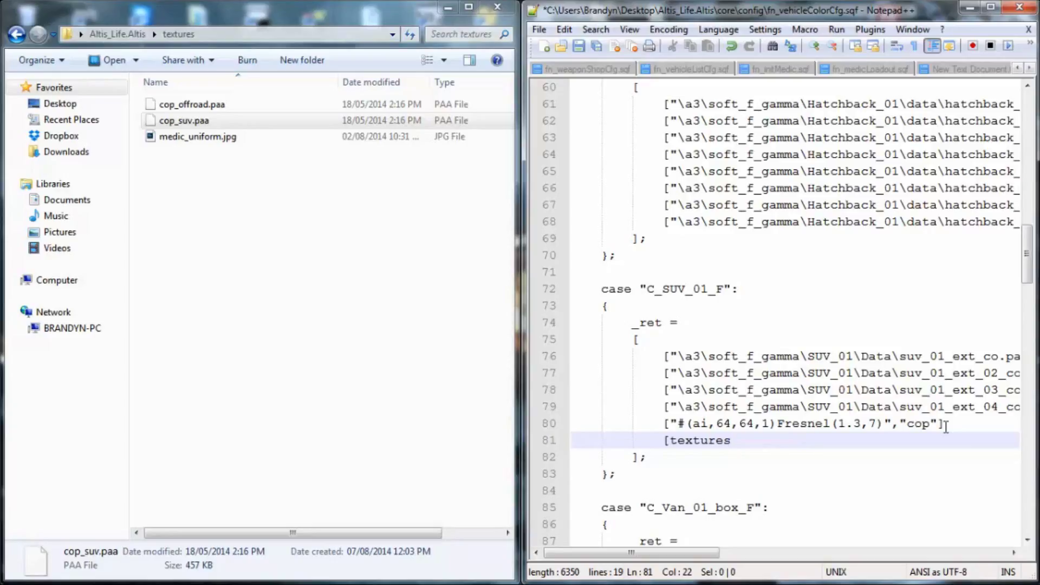
text(\)
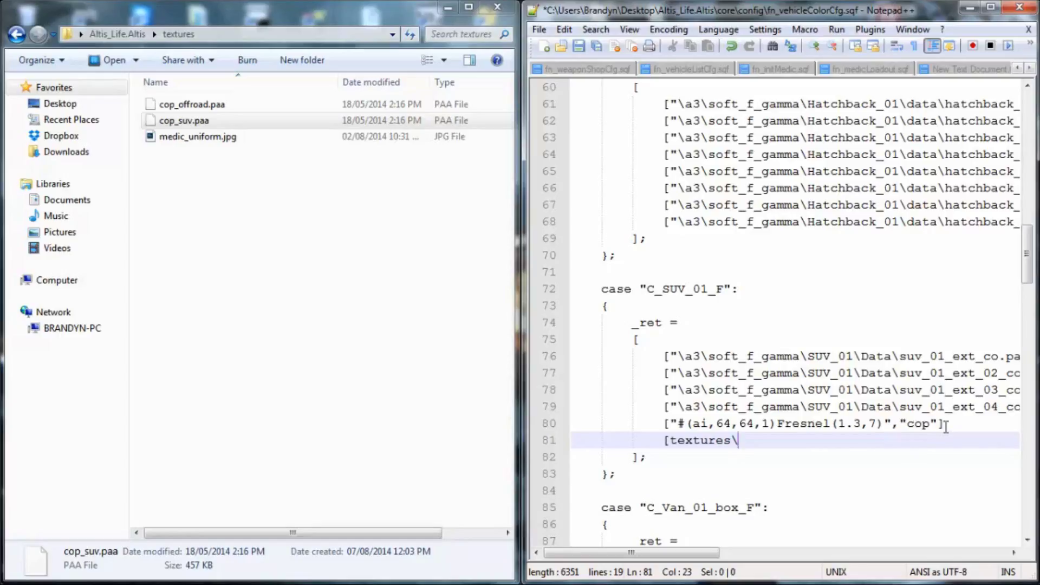
text(cop_)
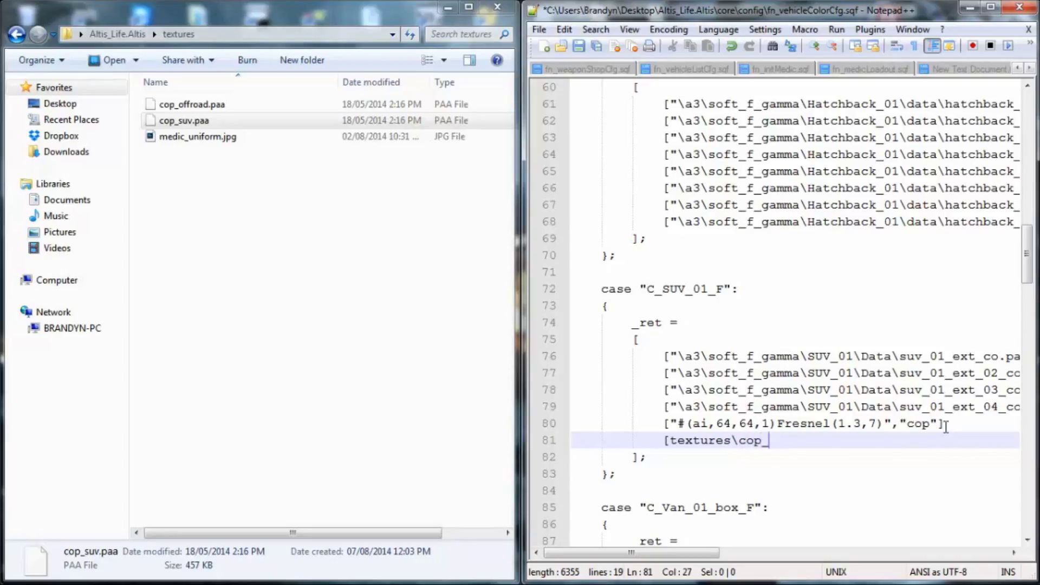
text(suv.p)
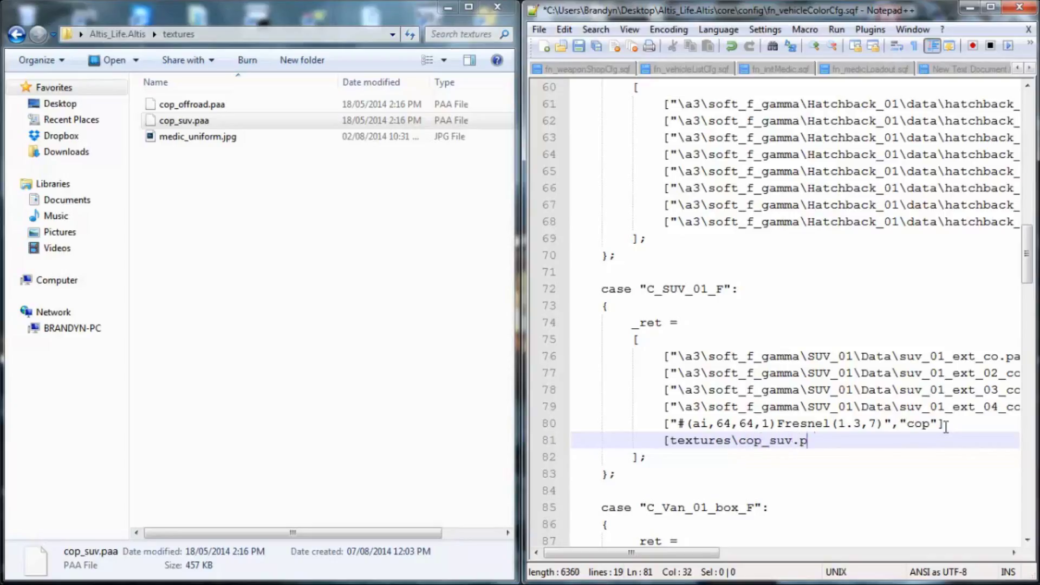
text(aa)
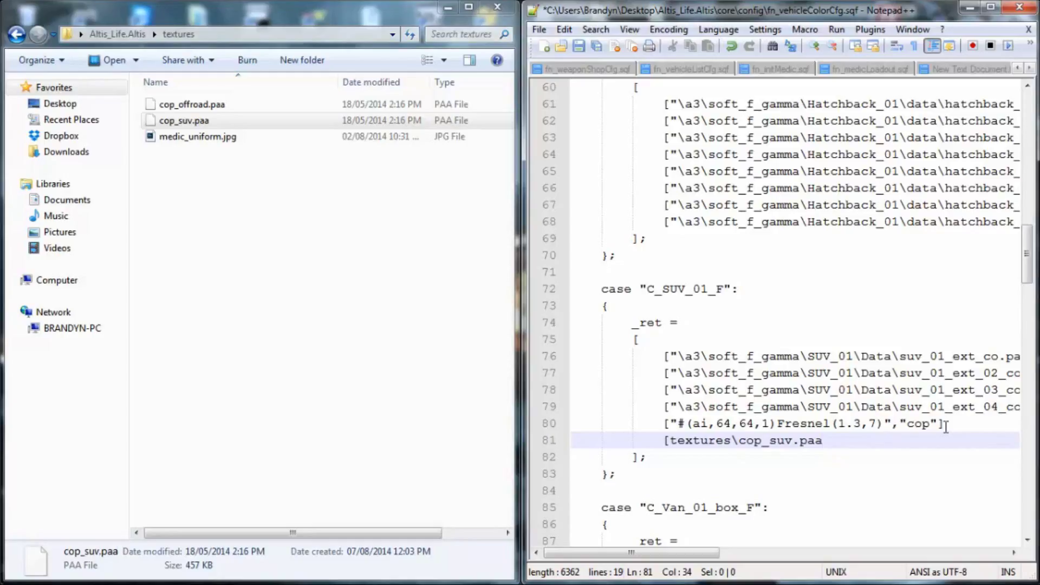
Add the missing quotes and close the entry as ["textures\cop_suv.paa","cop"]
right_click(947, 434)
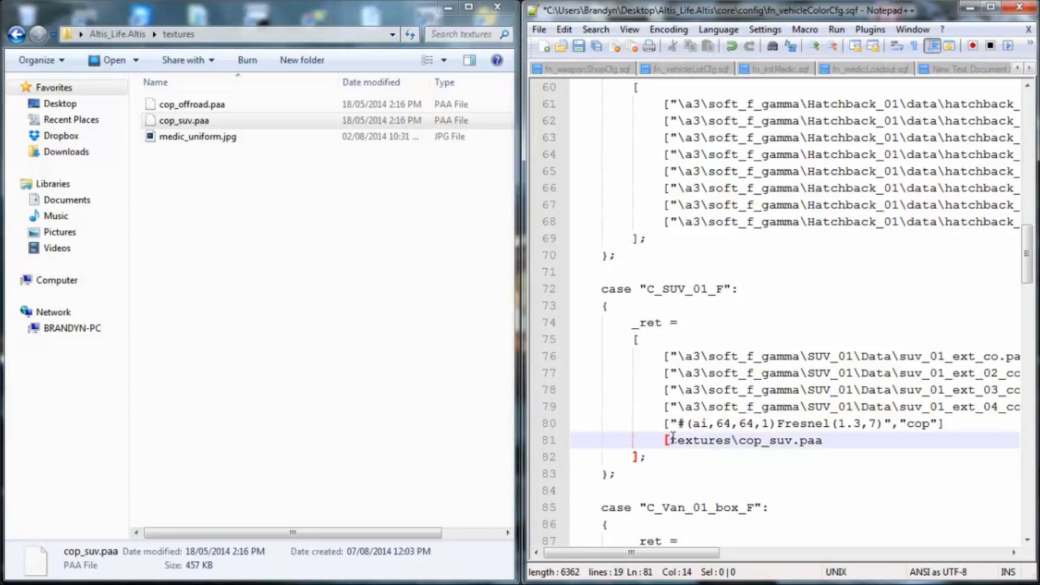
text(")
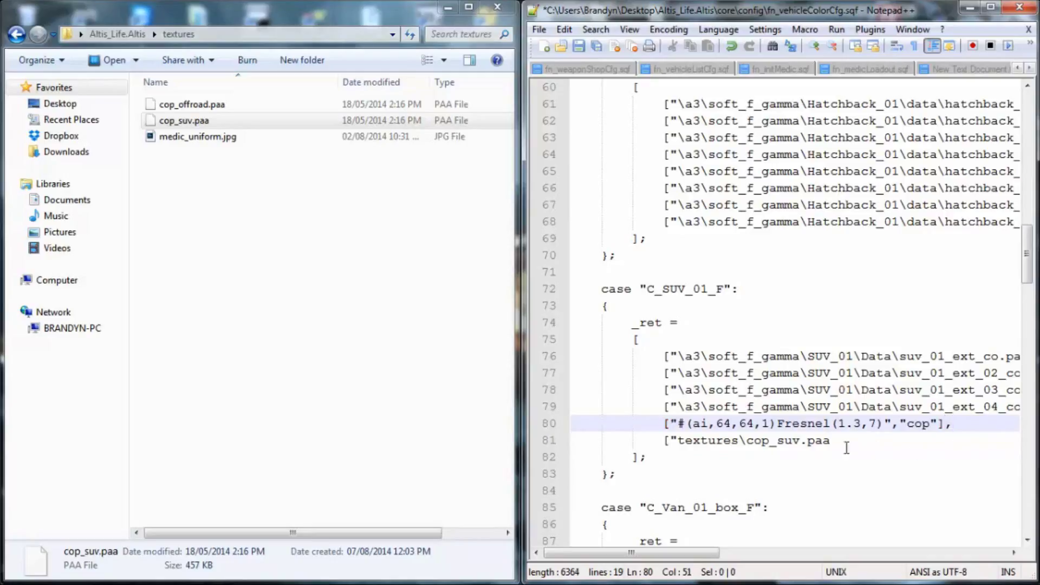
click(836, 440)
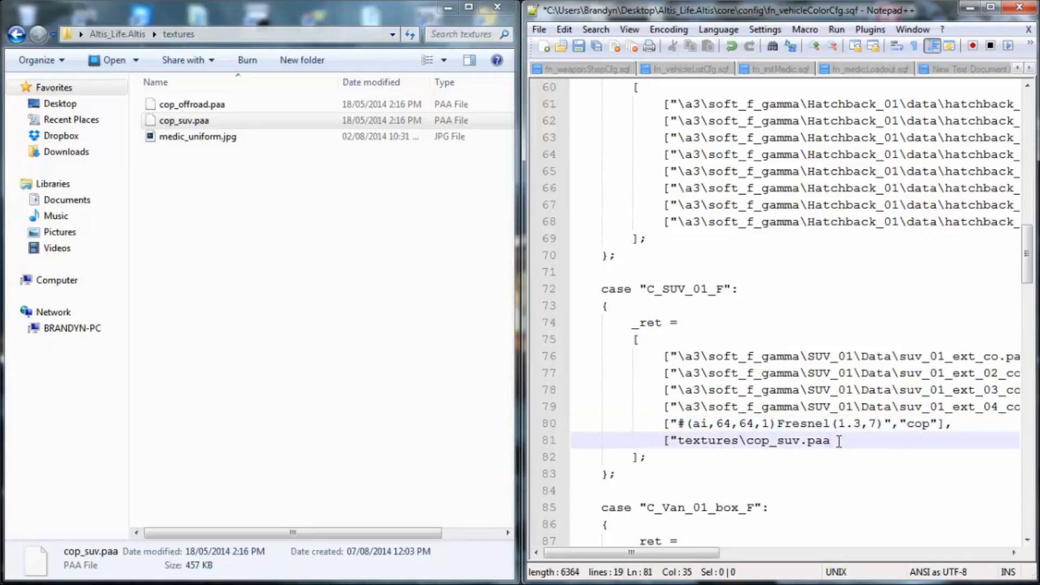
text(")
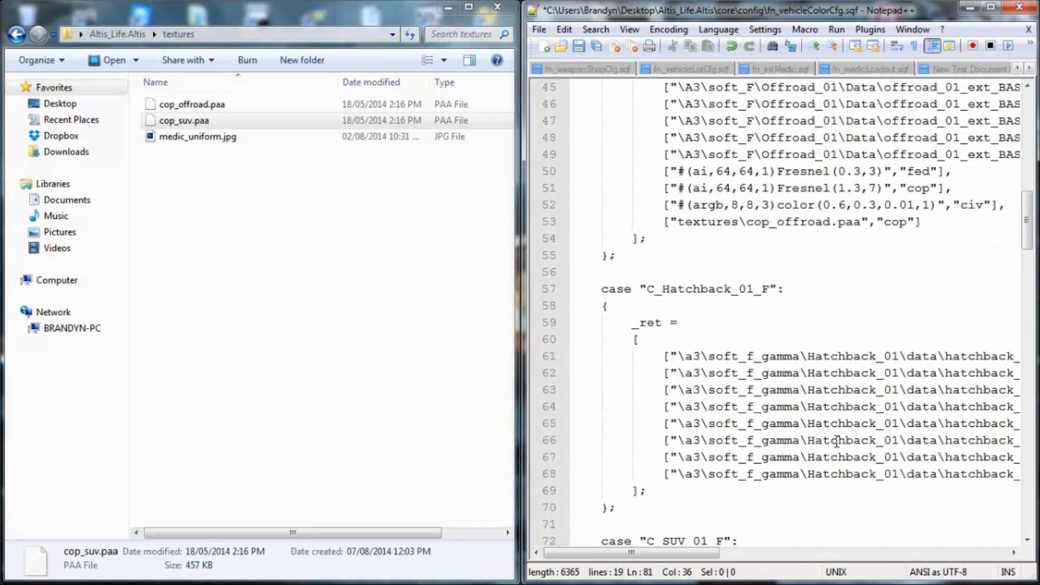
scroll(down, 3)
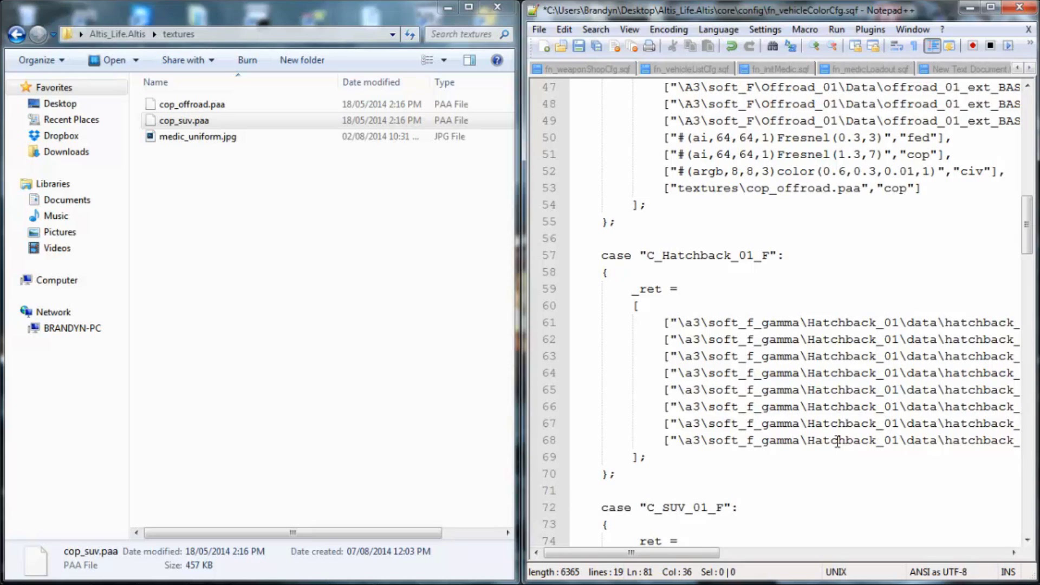
scroll(down, 3)
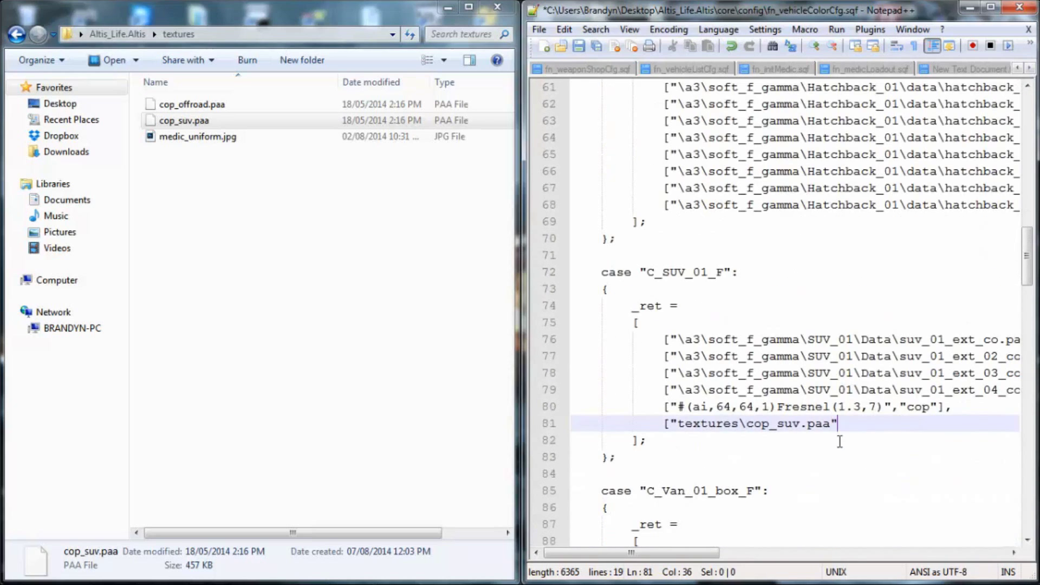
text(,"cop)
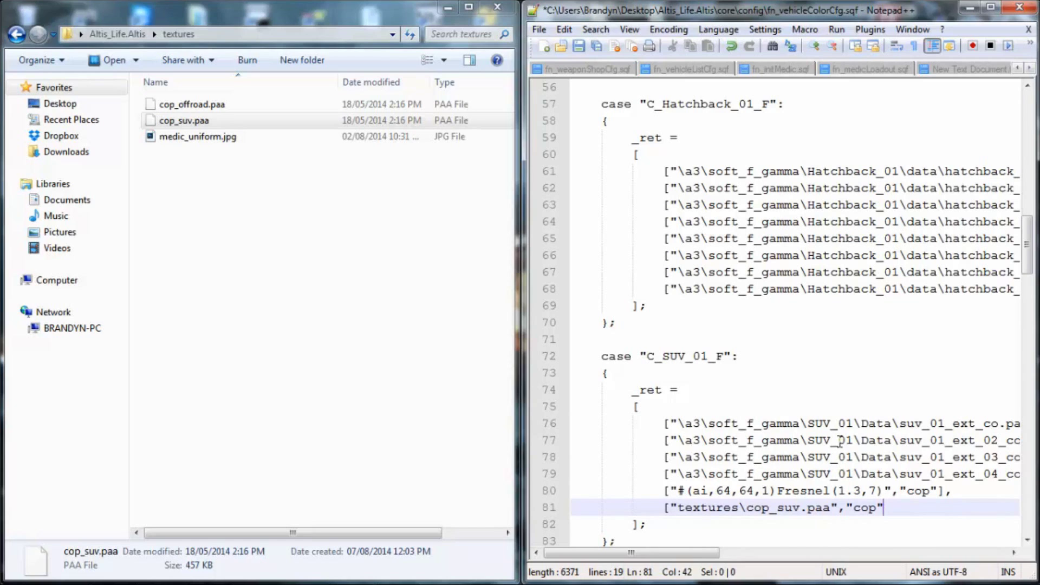
text(])
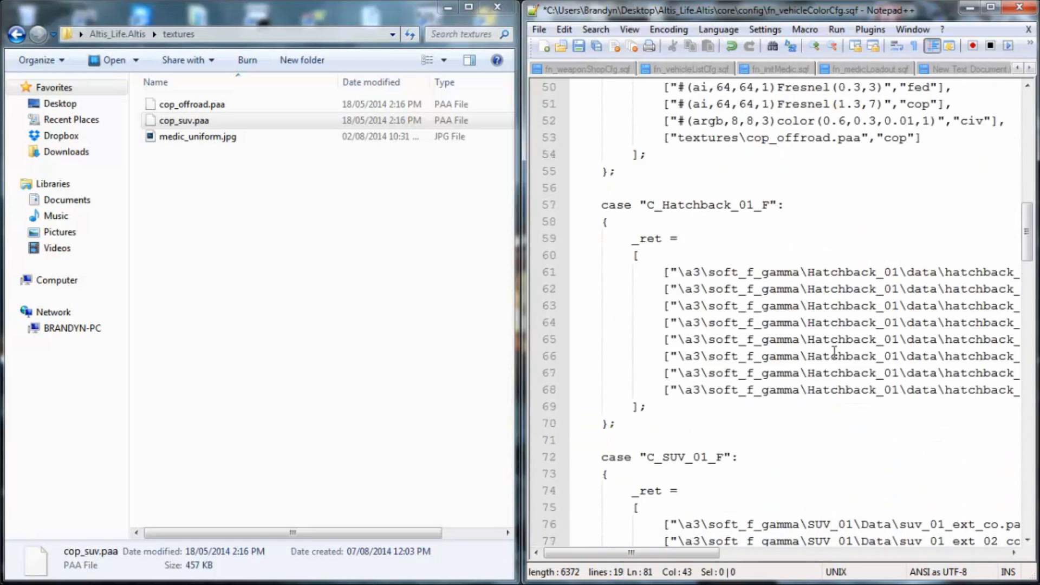
Open fn_vehicleColorStr.sqf from core\config in Notepad++
scroll(down, 3)
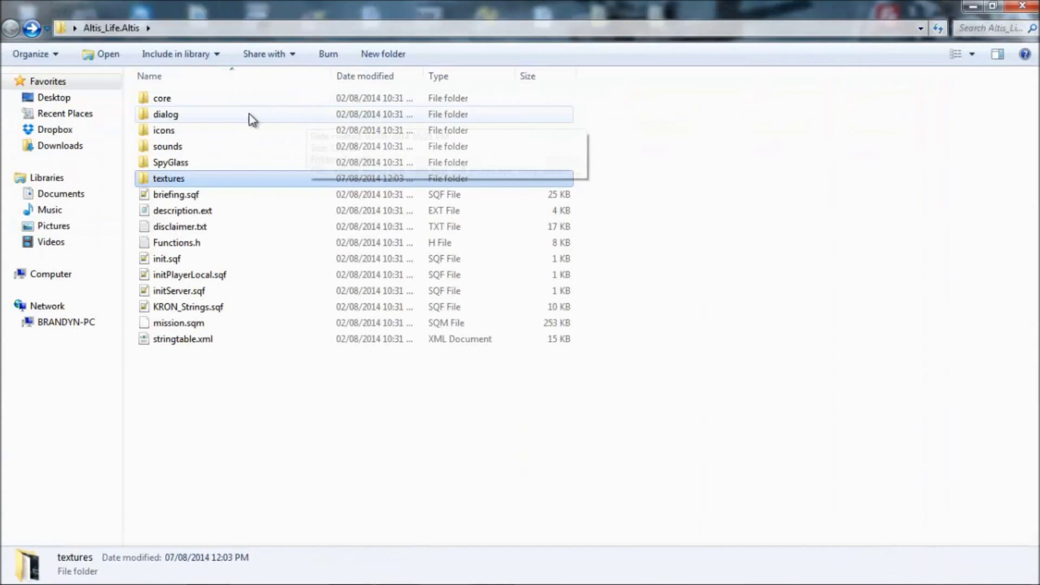
double_click(163, 98)
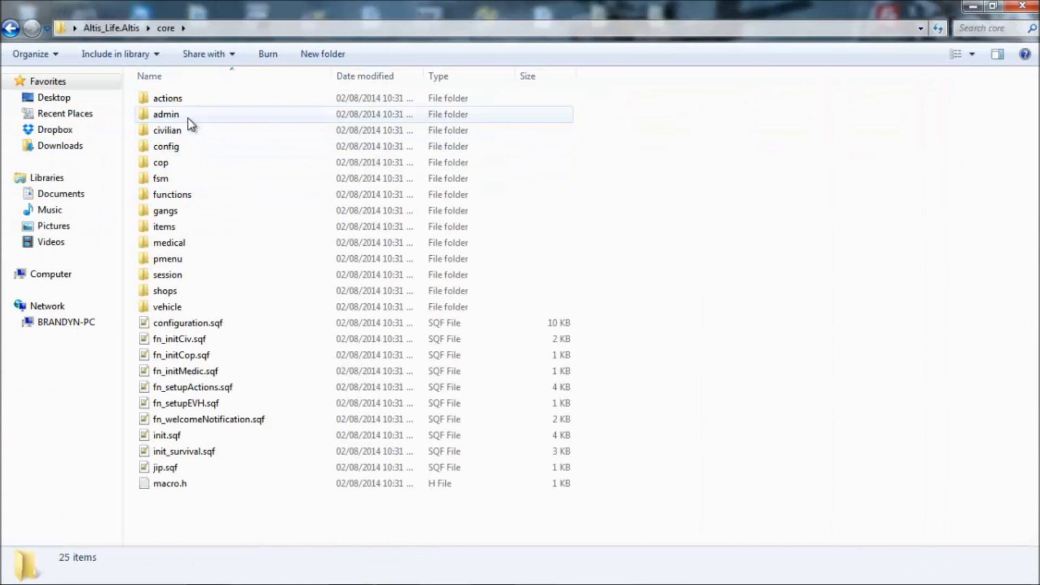
double_click(167, 147)
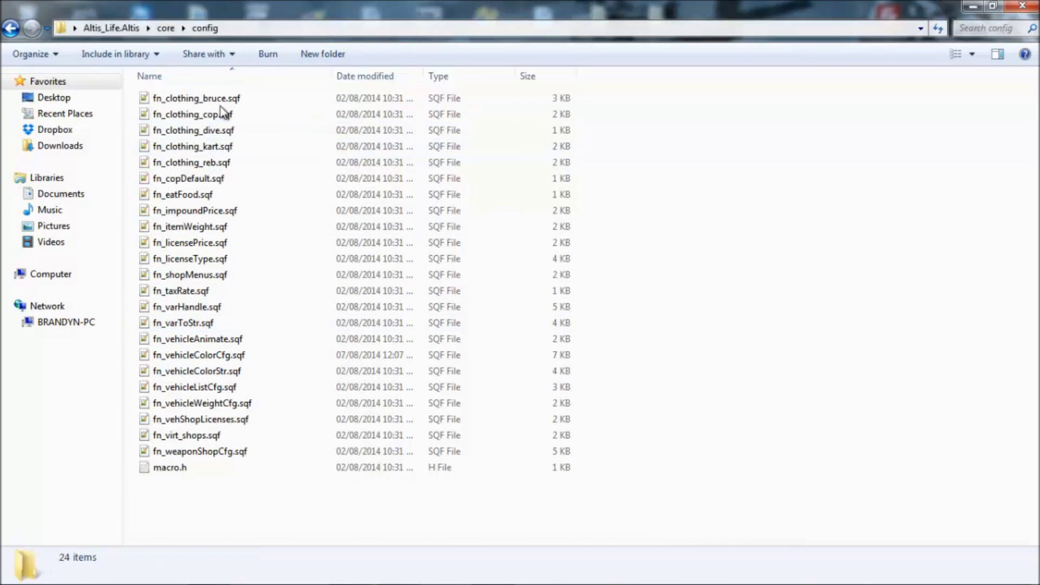
click(195, 371)
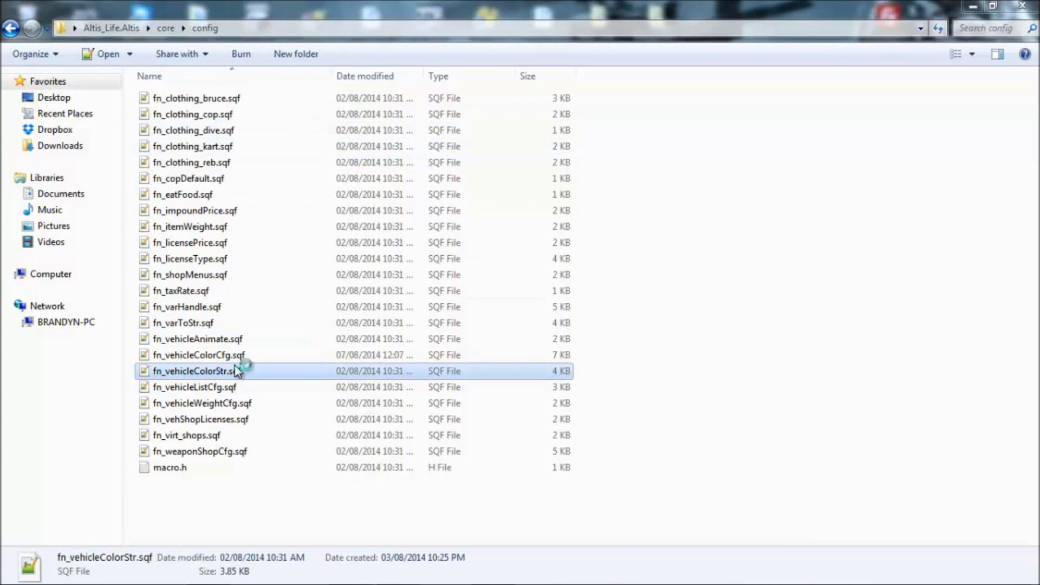
double_click(193, 370)
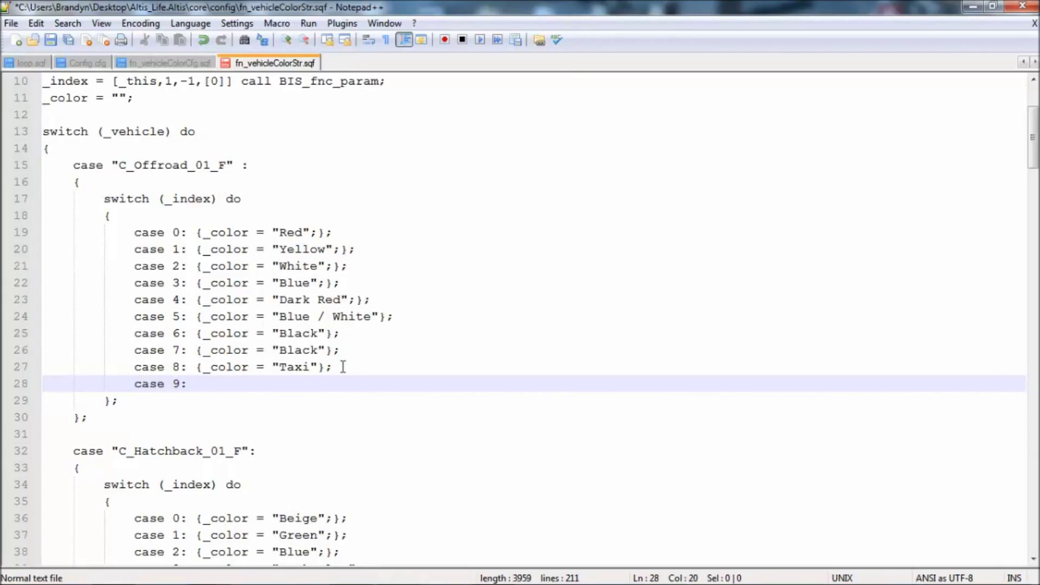
Complete the Offroad case 9 line as {_color = "Cop"};
text({)
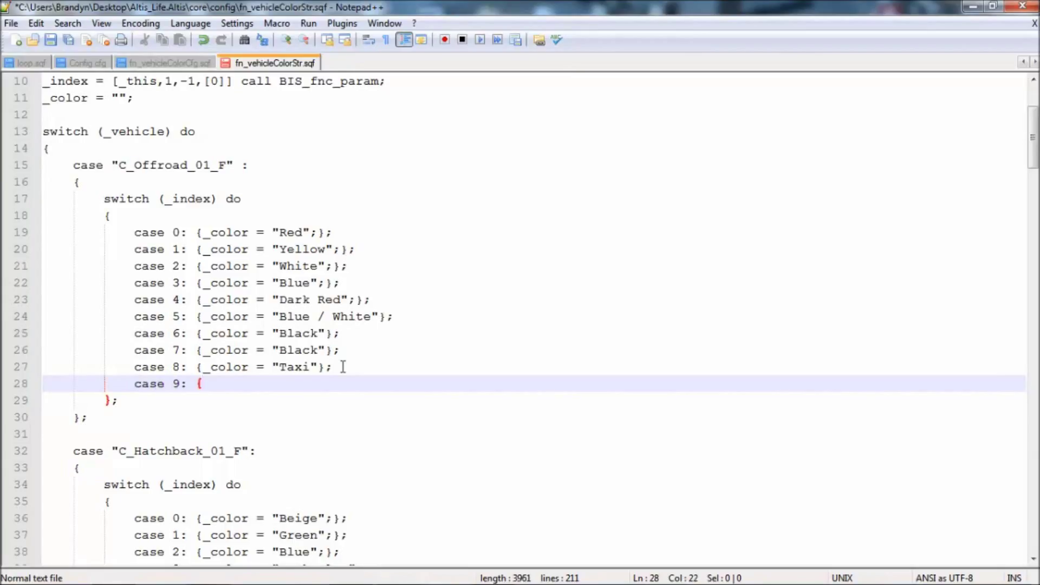
text(_color =)
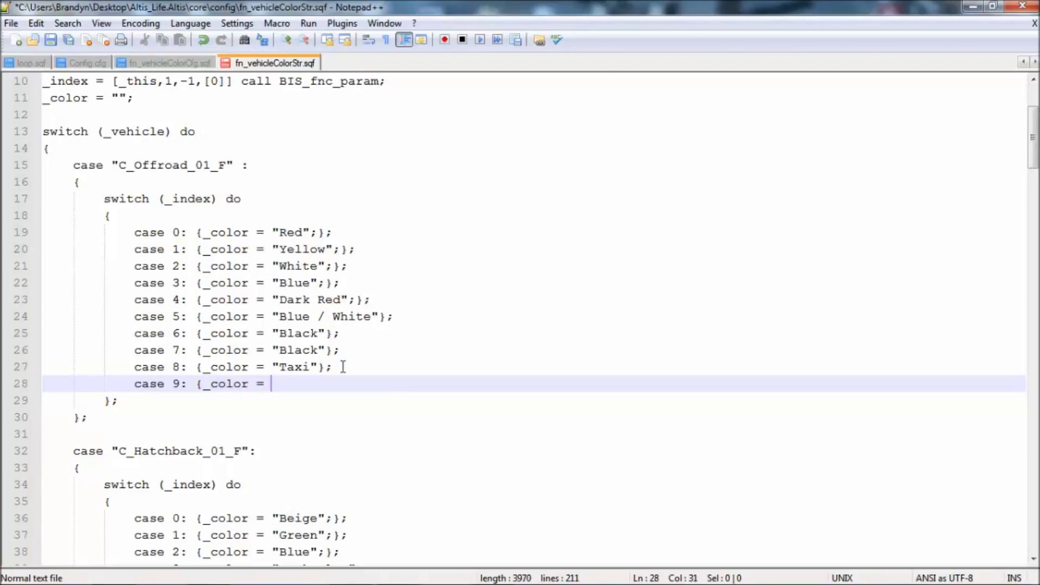
text(")
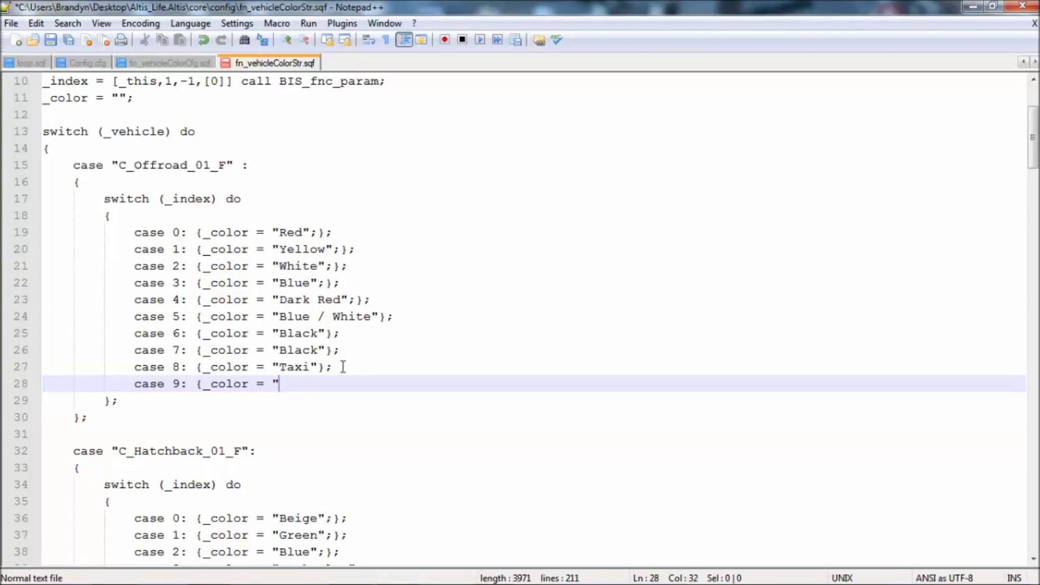
text(Cop)
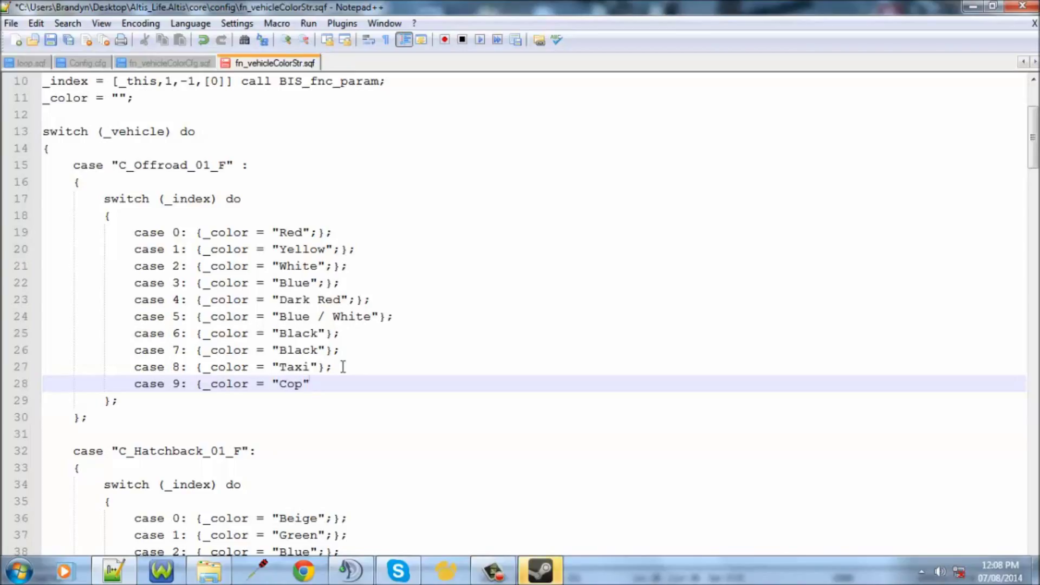
text(})
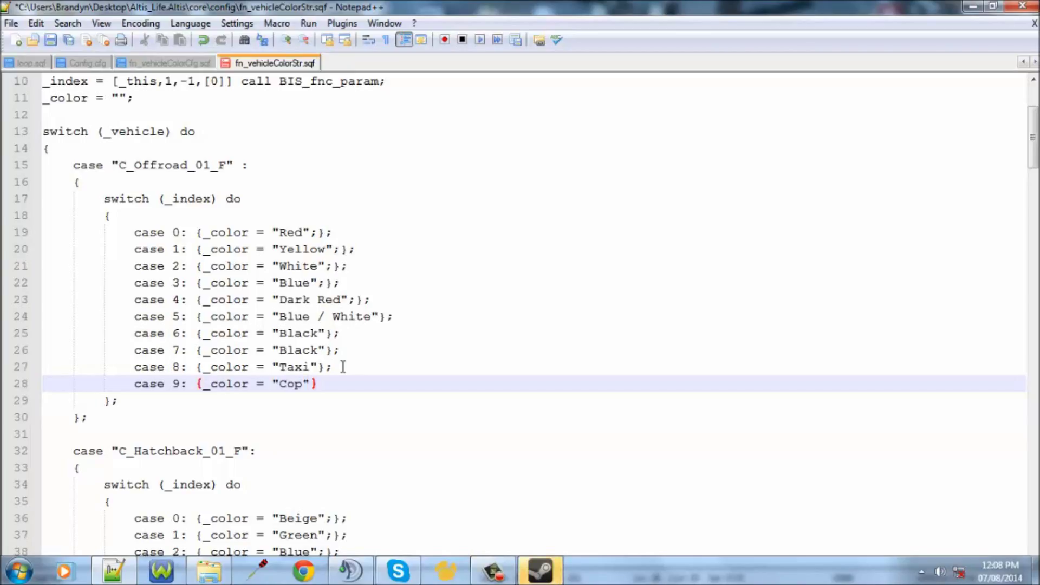
text(};)
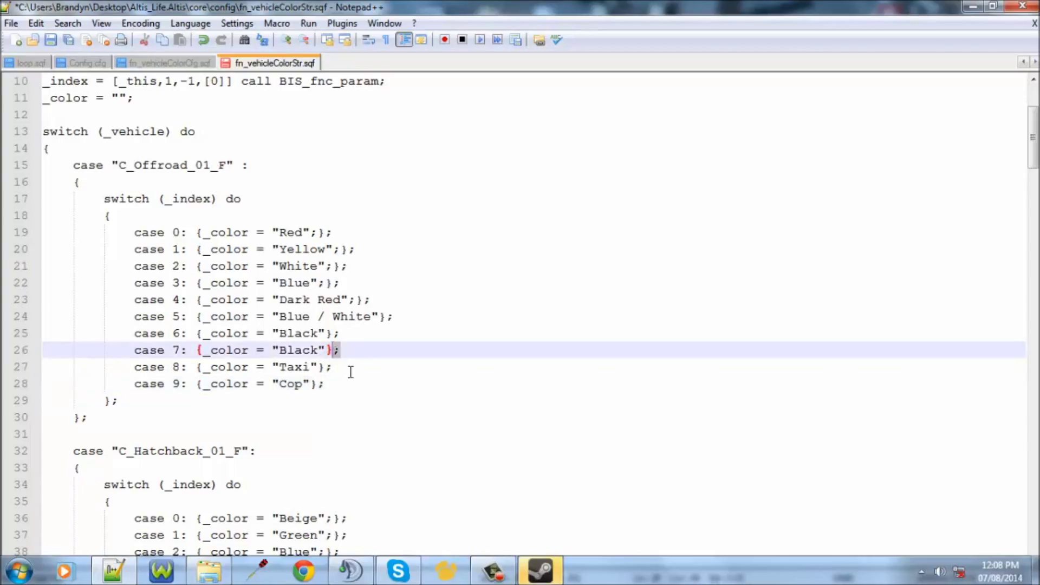
In the C_SUV_01_F switch, begin a new line case 5: {_color= after case 4
scroll(down, 3)
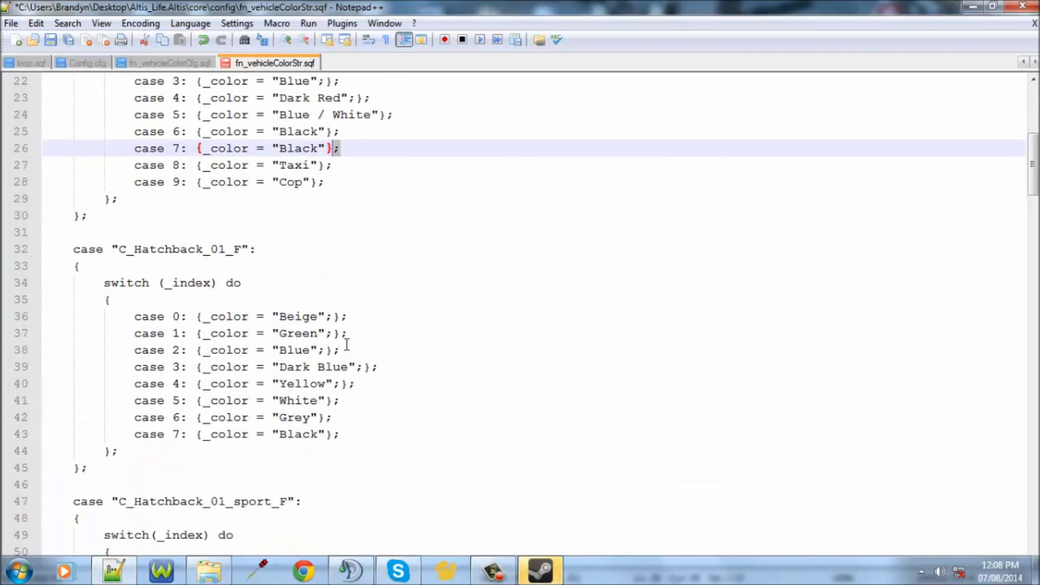
scroll(down, 3)
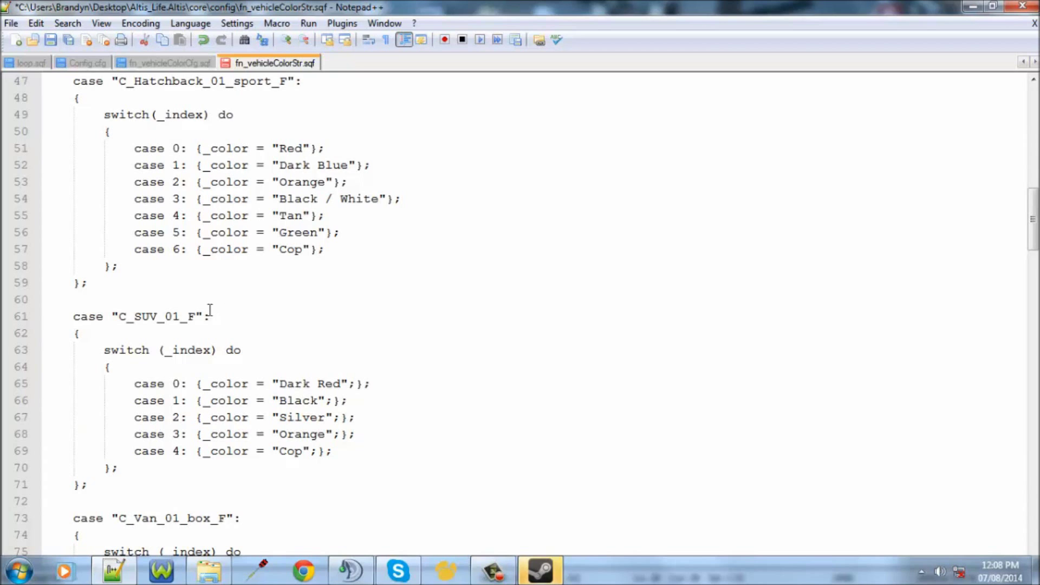
scroll(down, 3)
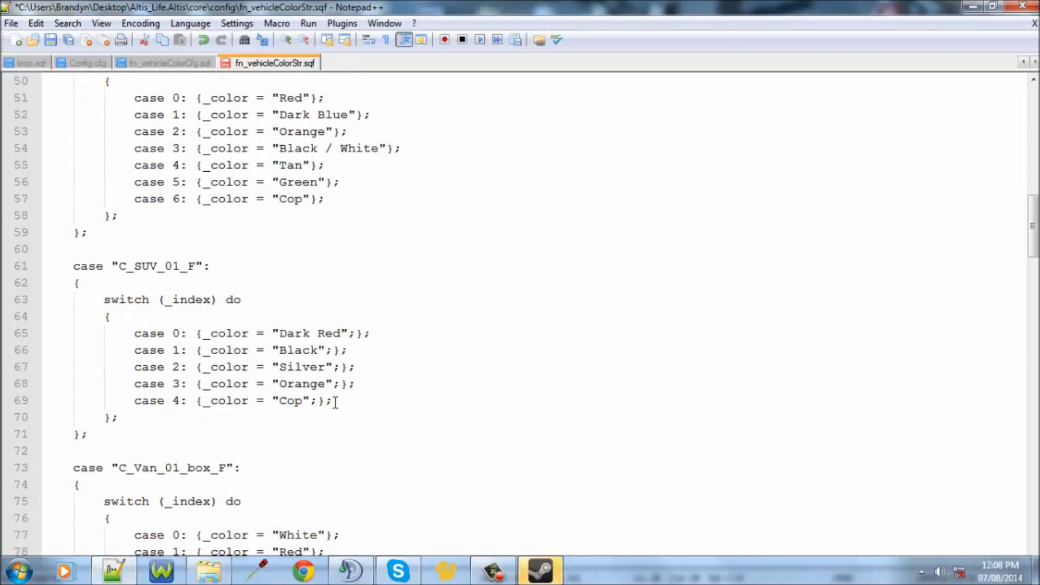
scroll(up, 3)
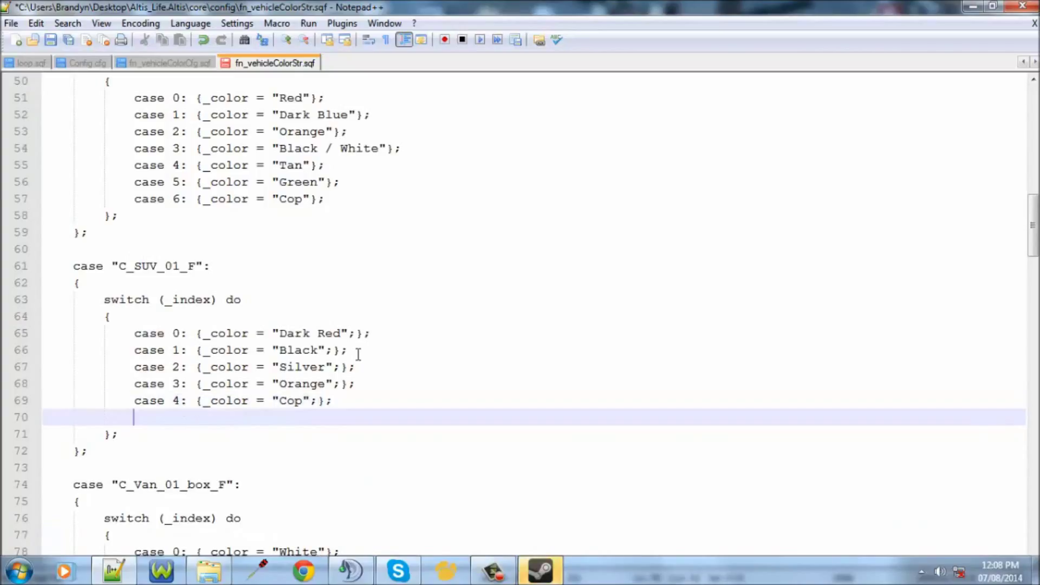
text(case)
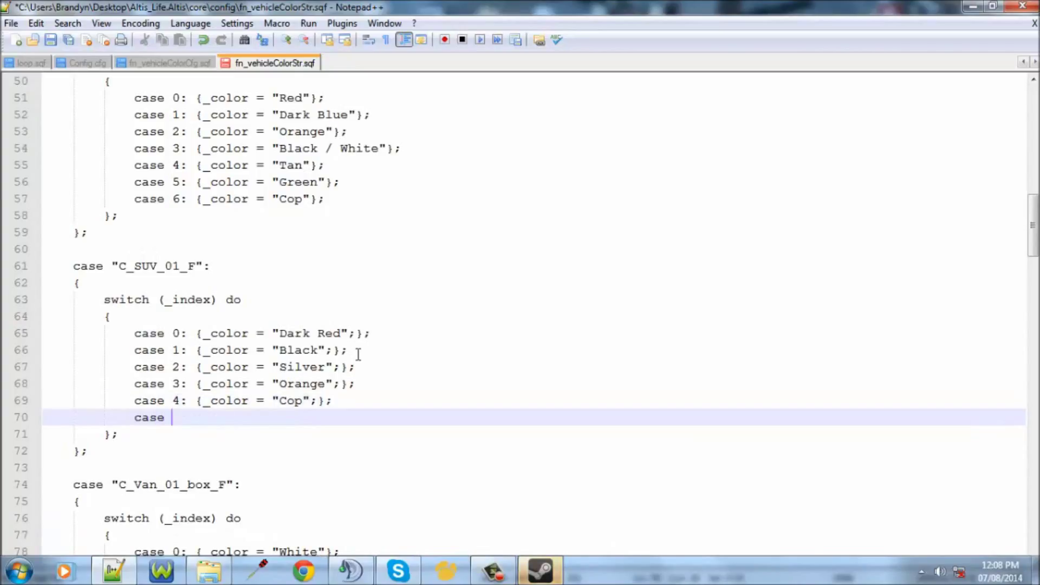
text(5: {)
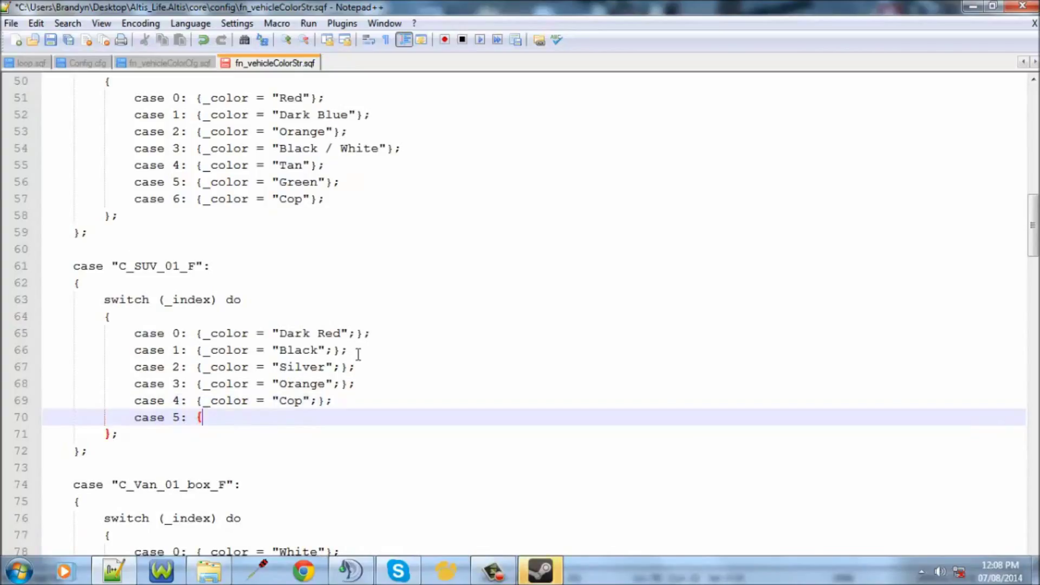
text(_c)
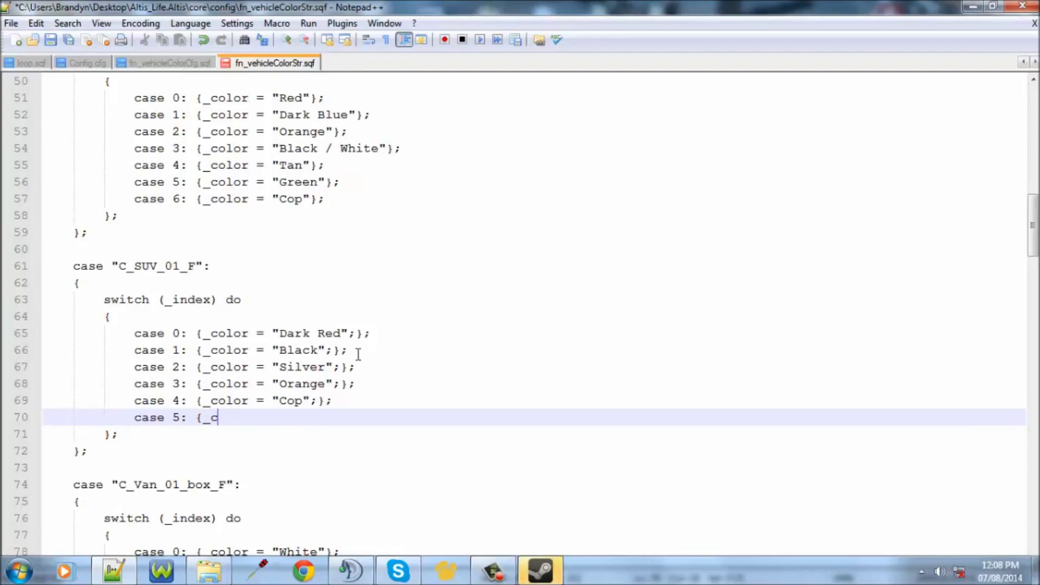
text(olor=)
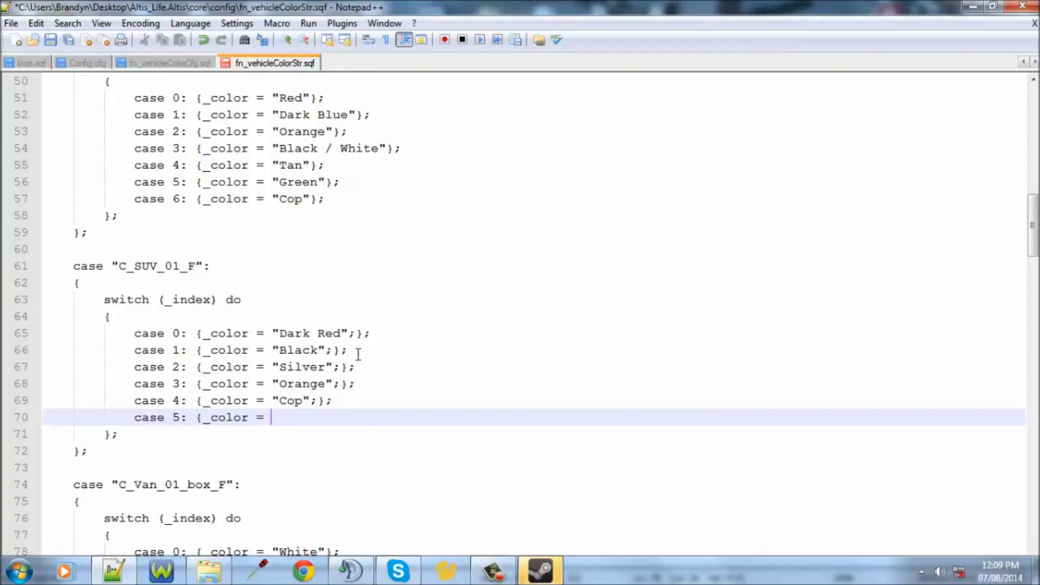
Finish the line with the colour name "Cop_Car"};
text("Cop)
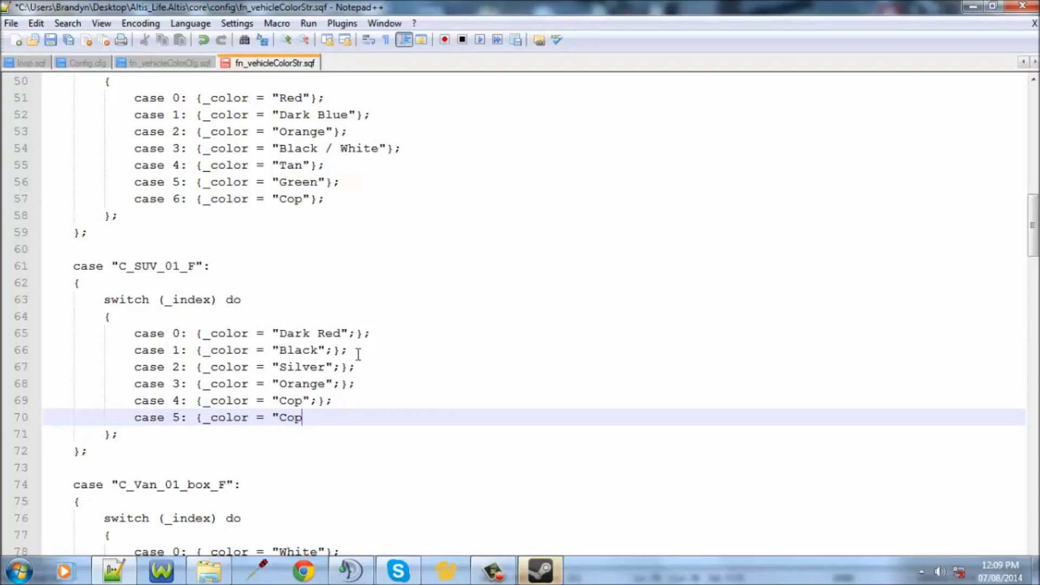
text(_Car)
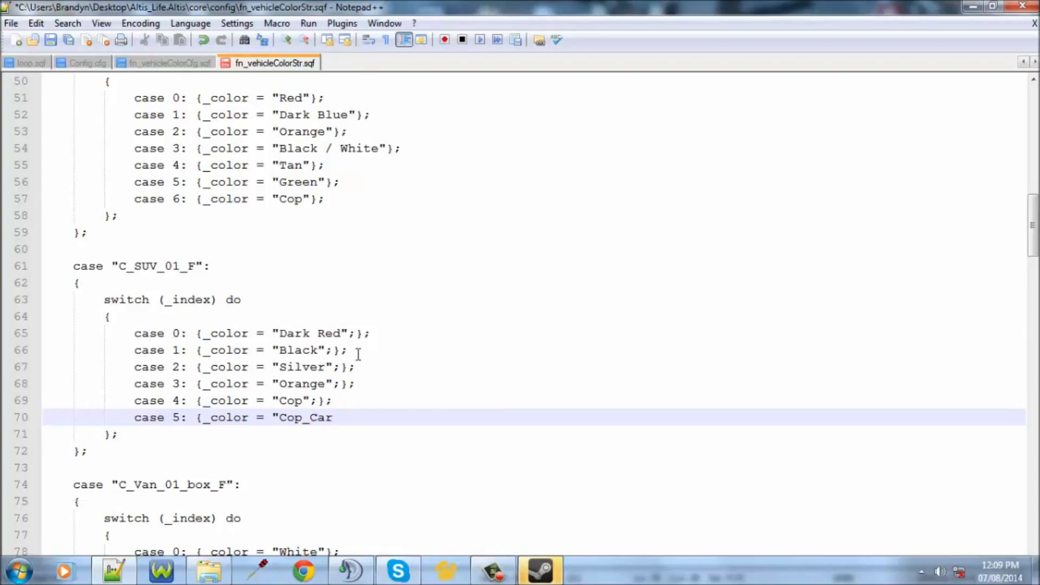
text(")
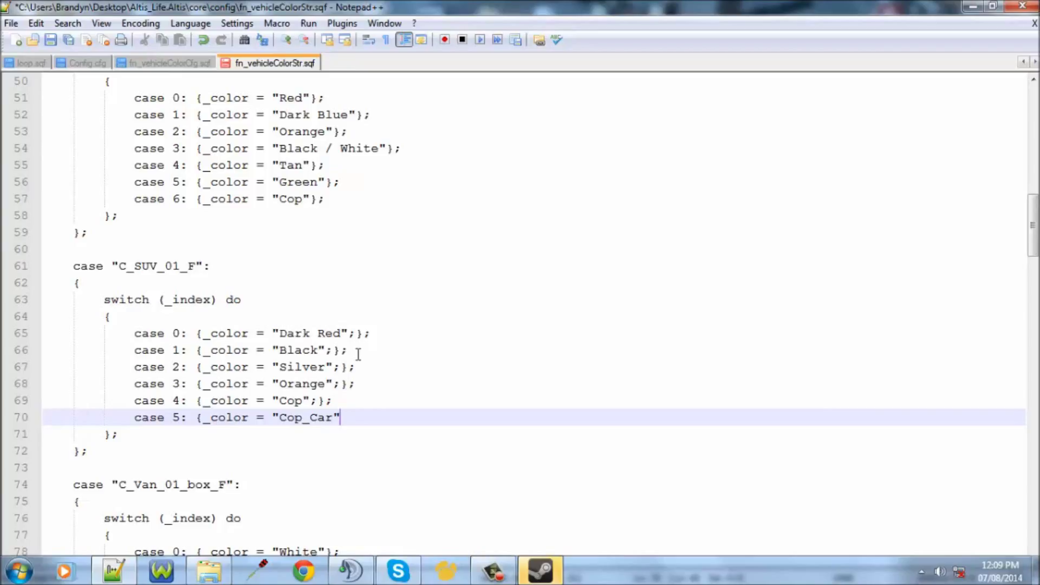
text(}')
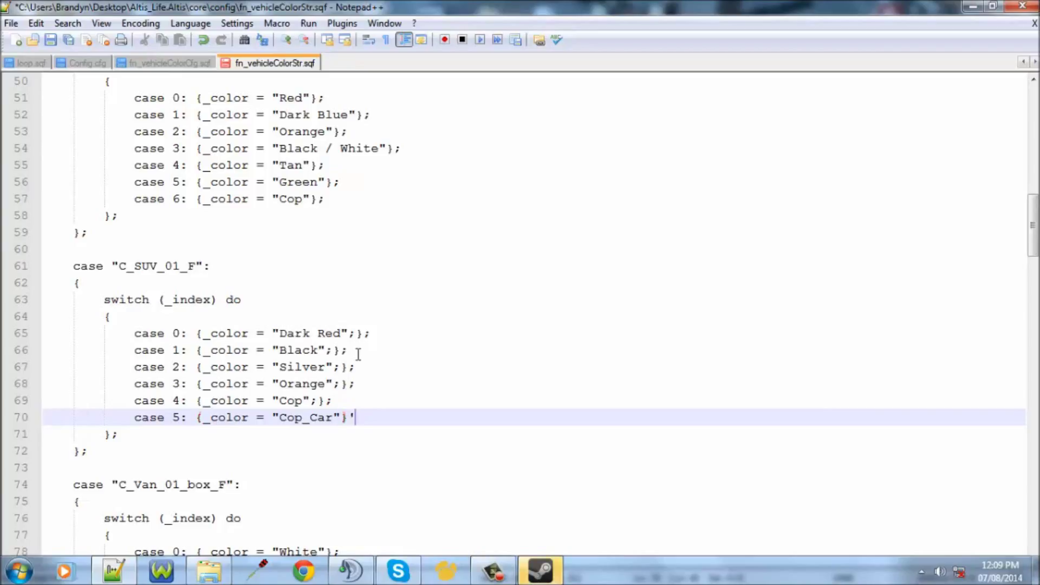
text(;)
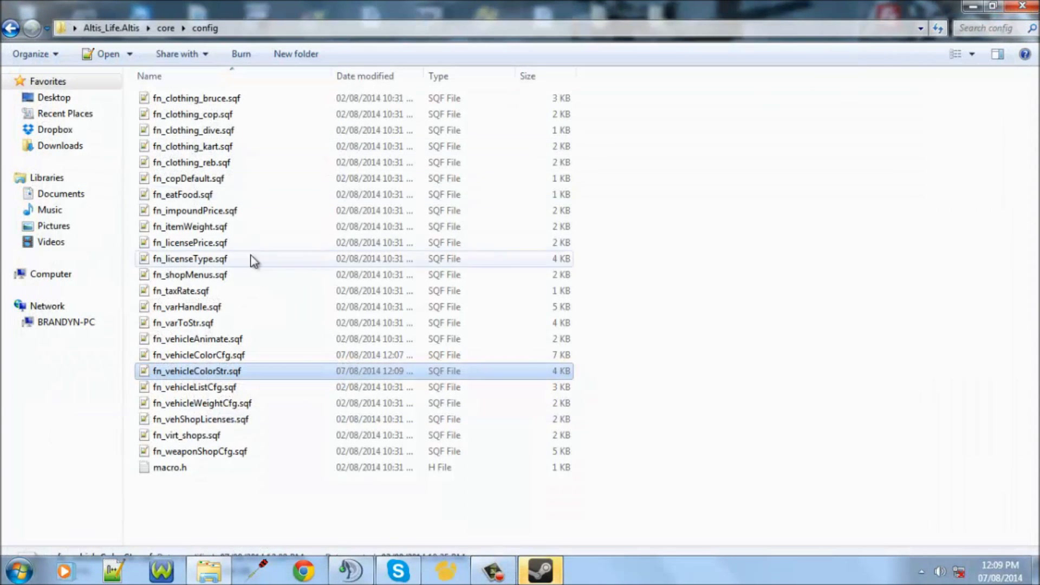
Open fn_vehicleListCfg.sqf from the config folder in Notepad++ to review the vehicle lists
click(198, 355)
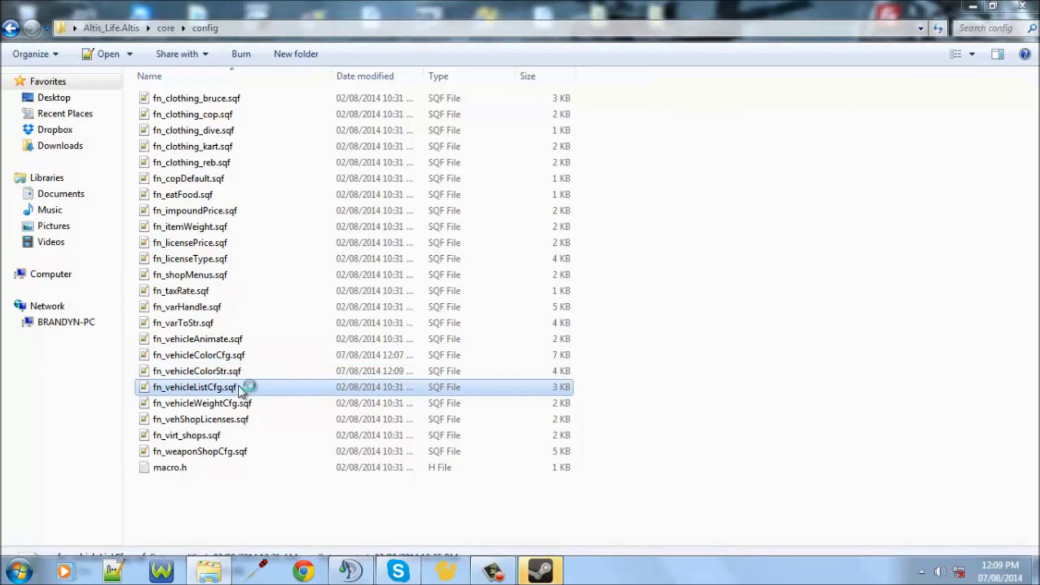
double_click(194, 386)
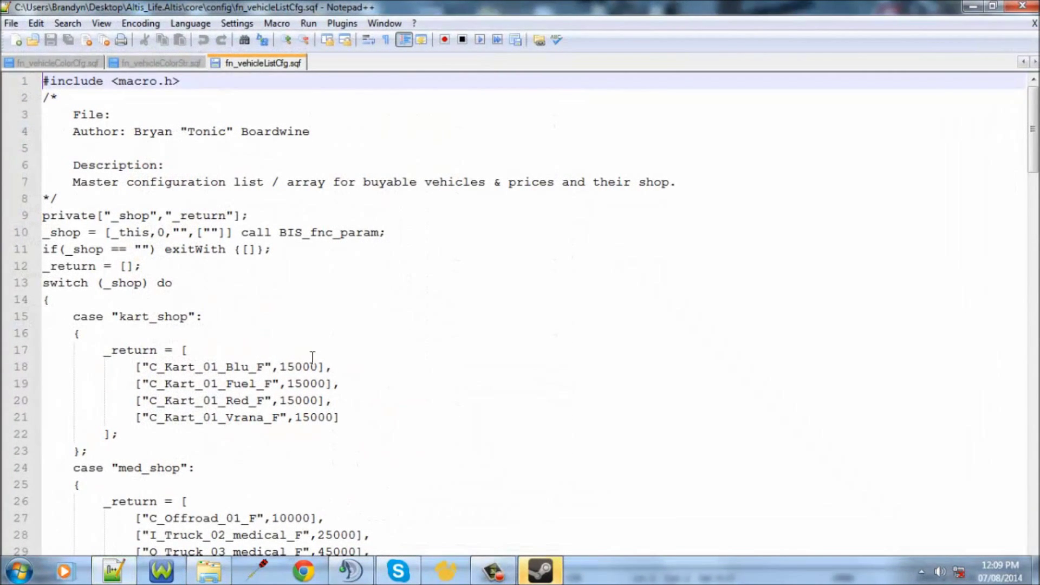
scroll(down, 3)
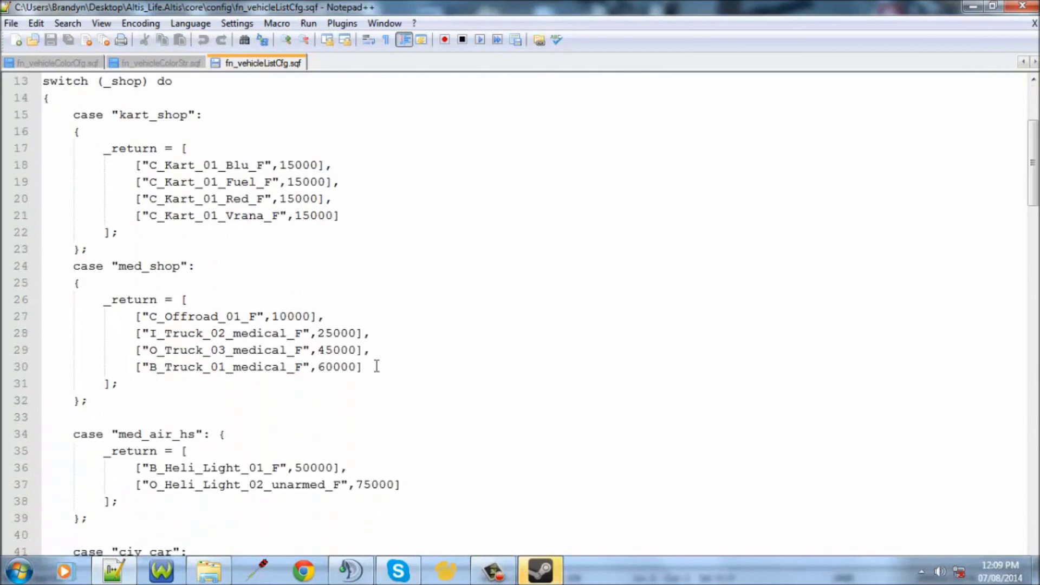
scroll(down, 3)
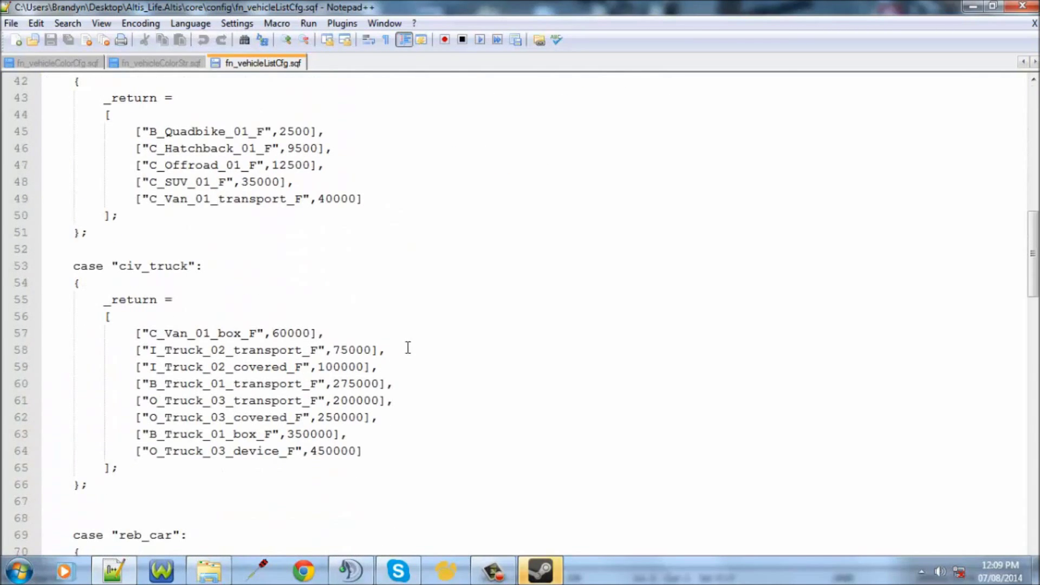
scroll(down, 3)
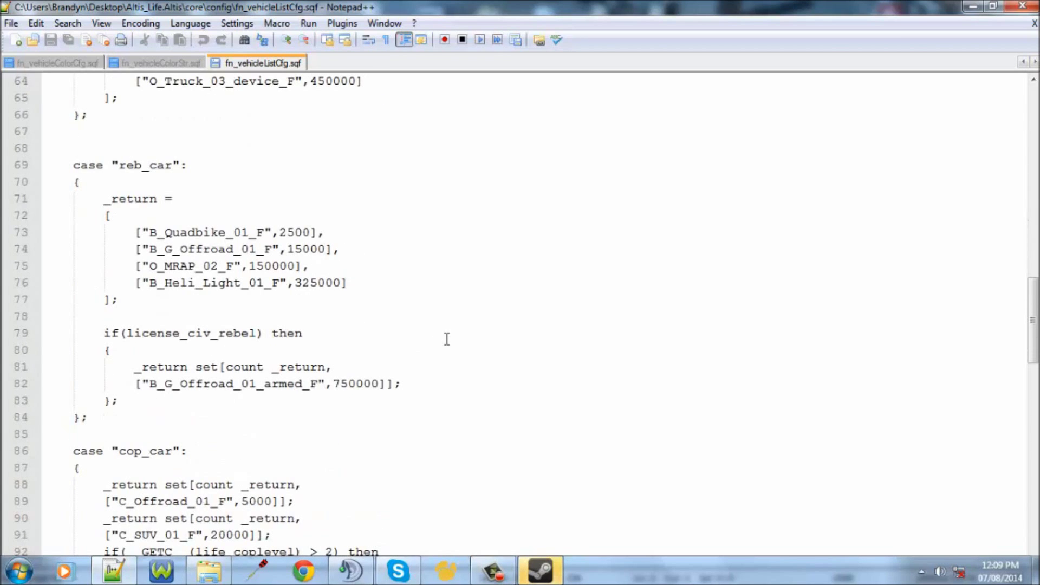
mouse_move(579, 310)
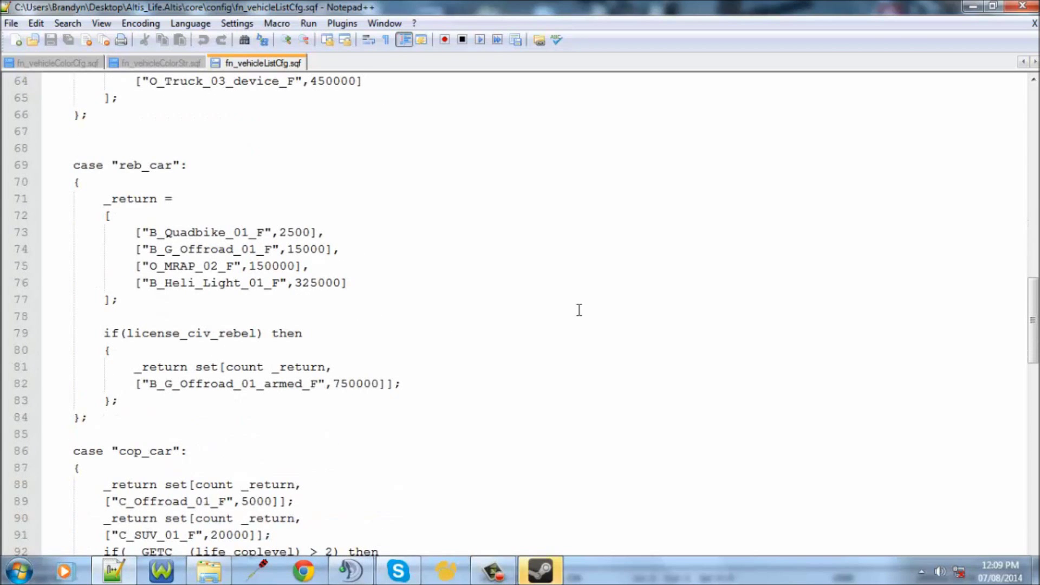
mouse_move(570, 302)
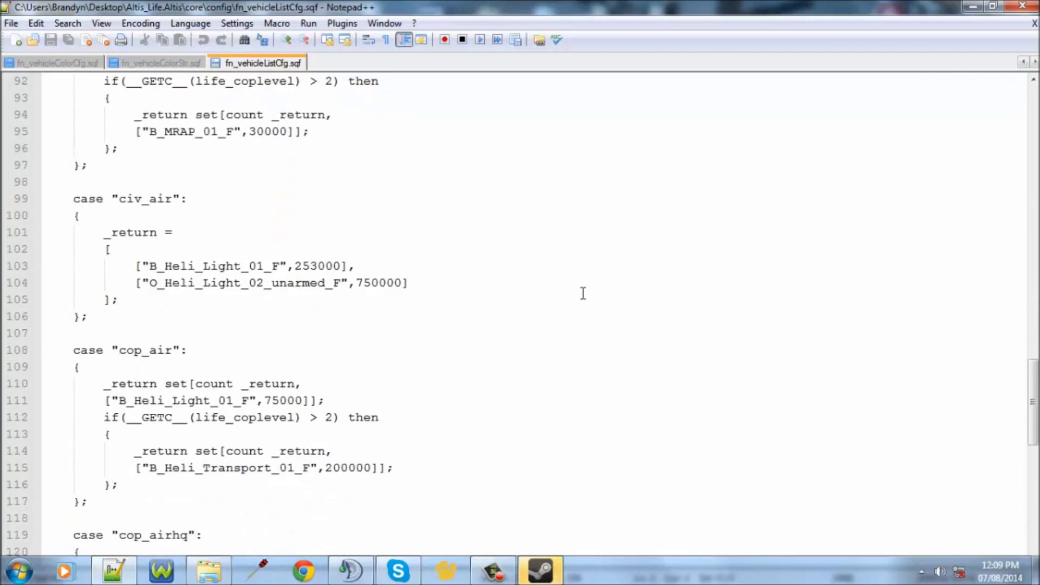
scroll(down, 3)
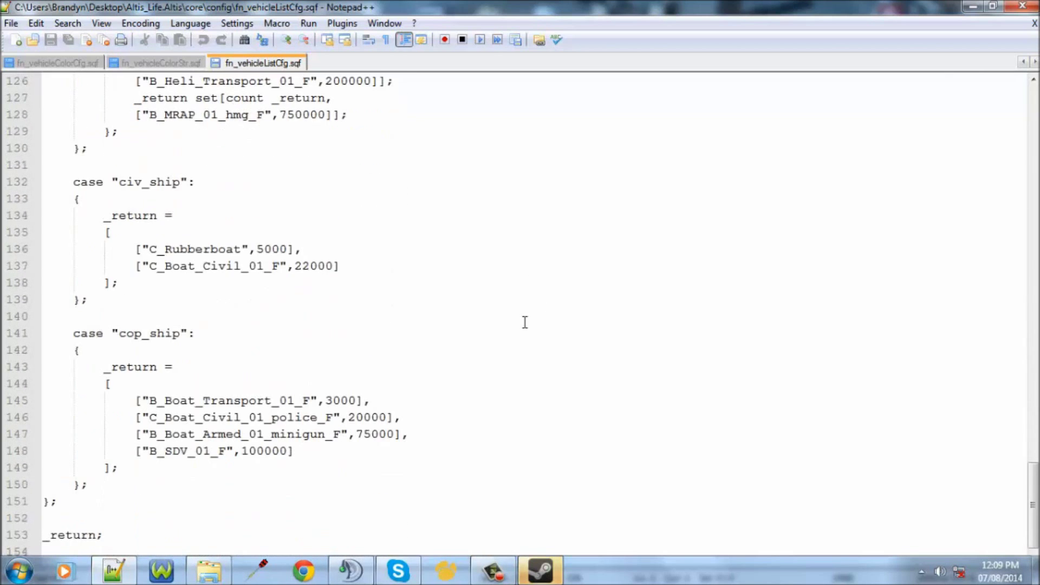